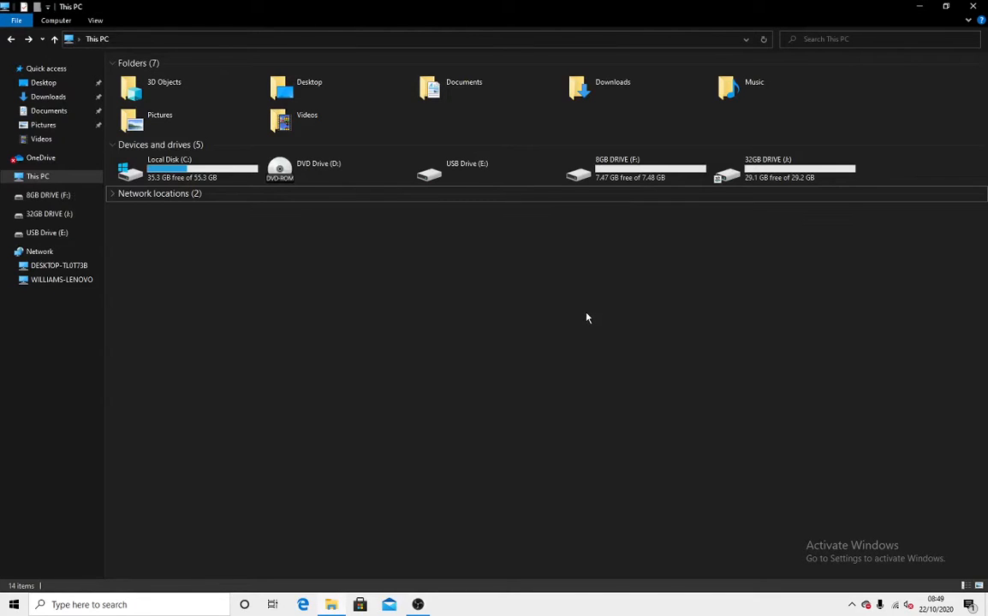
- Reach the Advanced Sharing options for 8GB DRIVE (F:) from its Properties Sharing settings
click(635, 170)
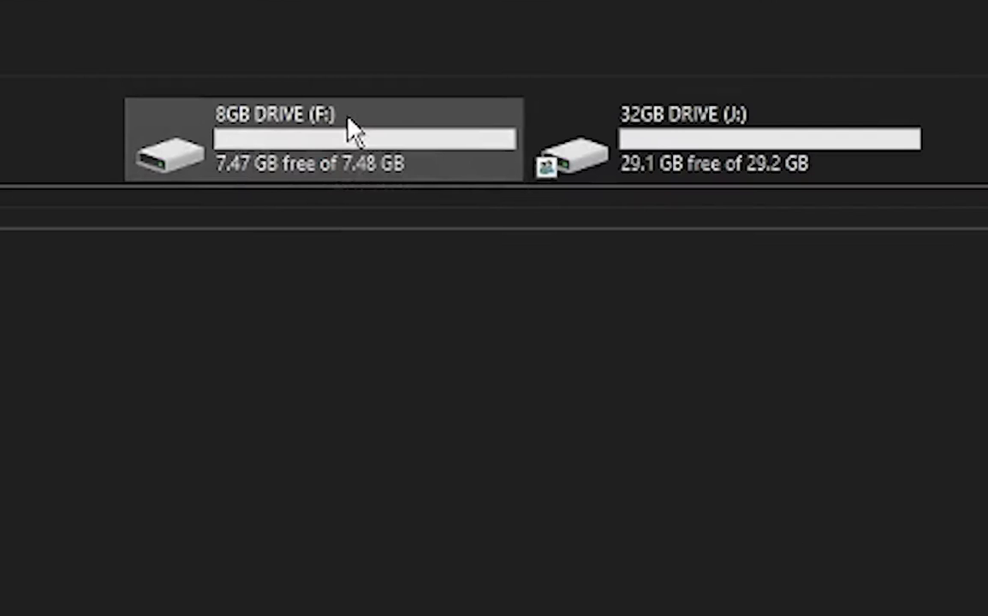
mouse_move(681, 123)
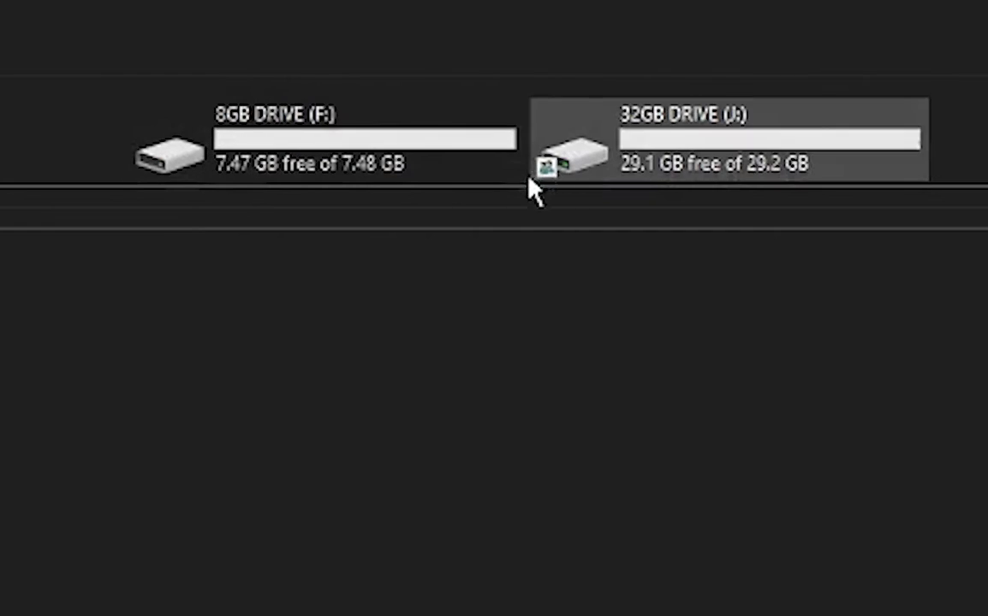
mouse_move(548, 171)
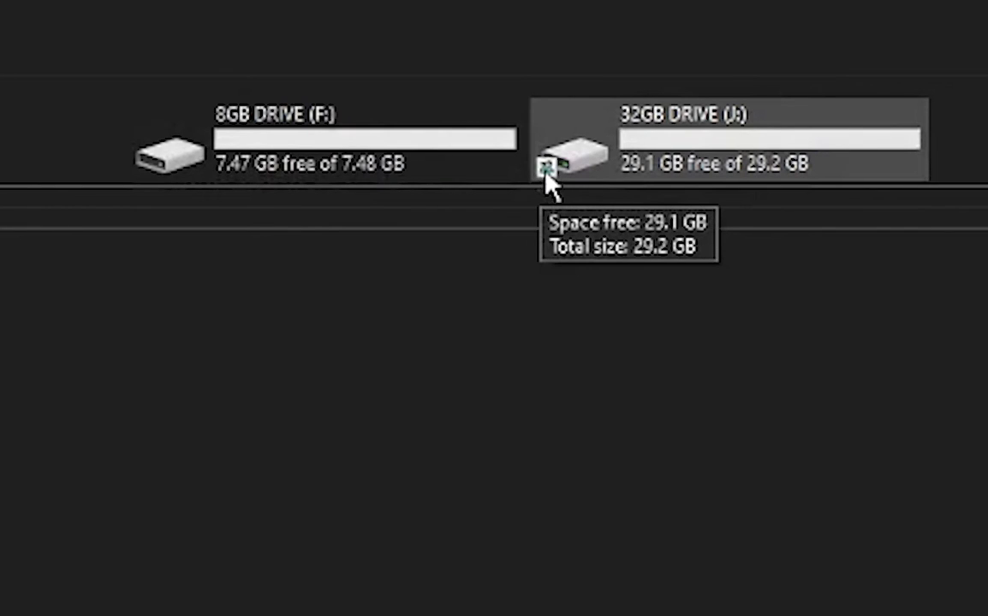
mouse_move(232, 163)
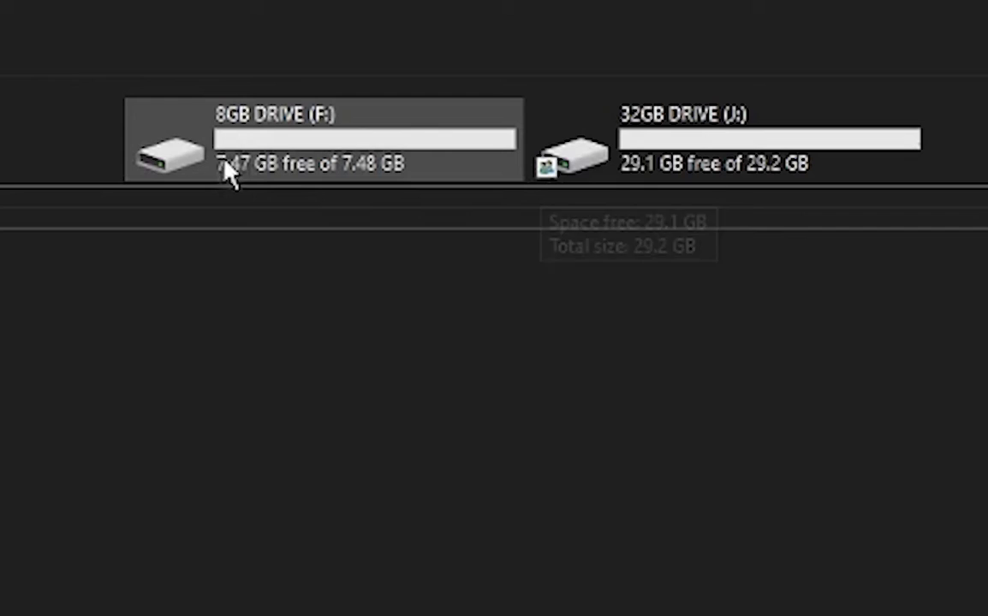
mouse_move(546, 180)
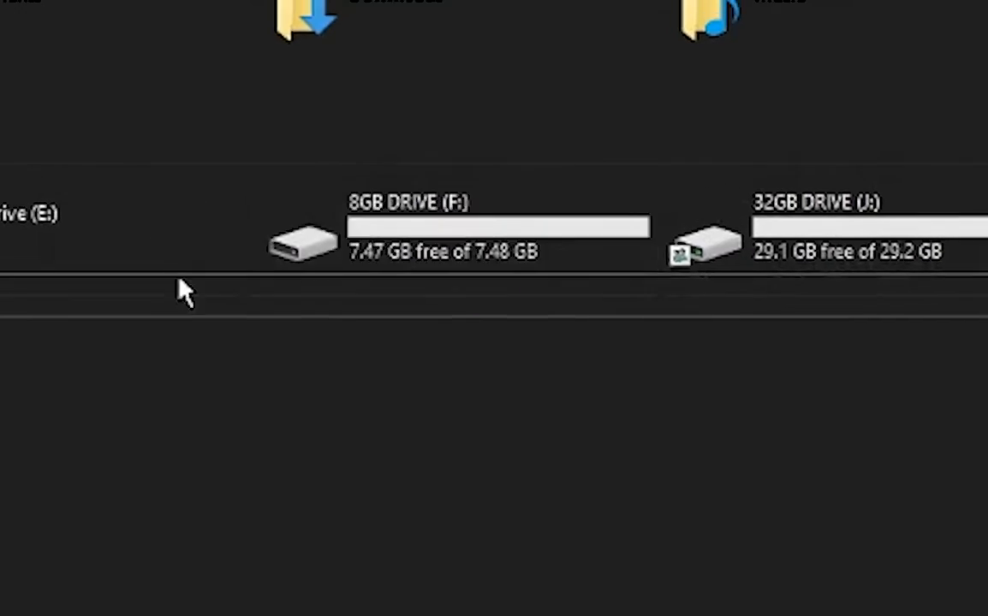
right_click(633, 168)
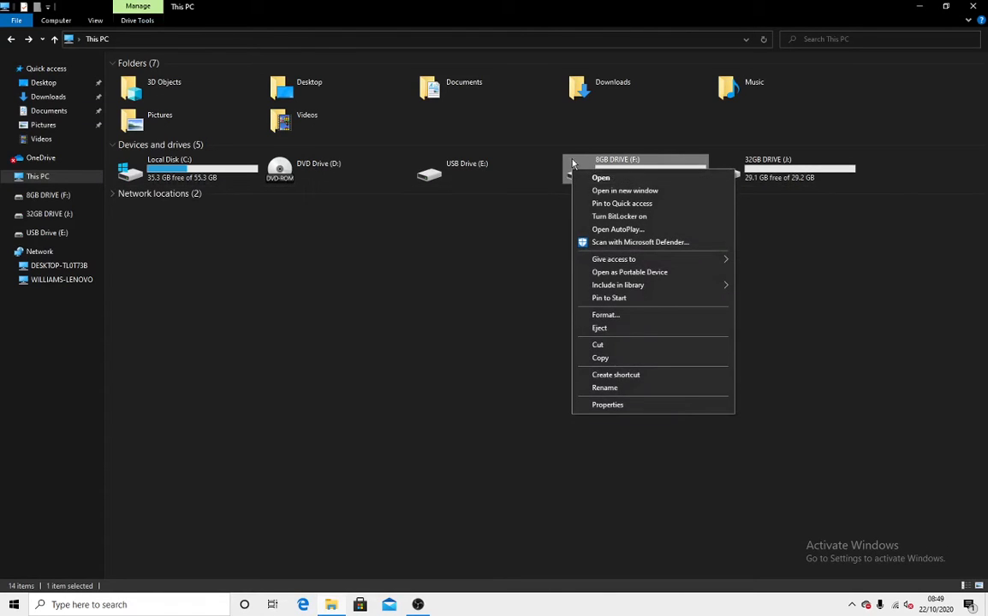
mouse_move(608, 404)
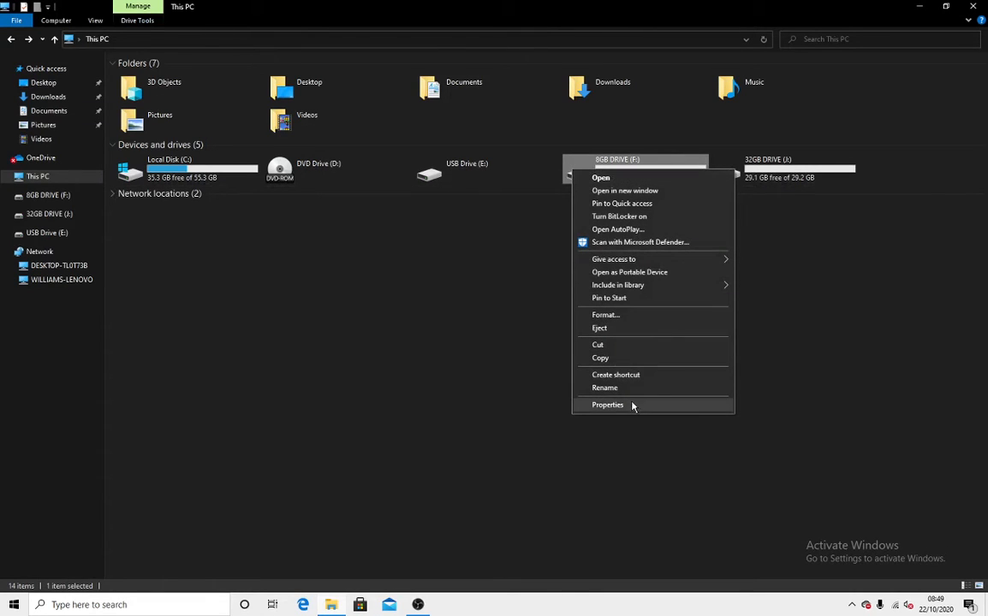
click(606, 404)
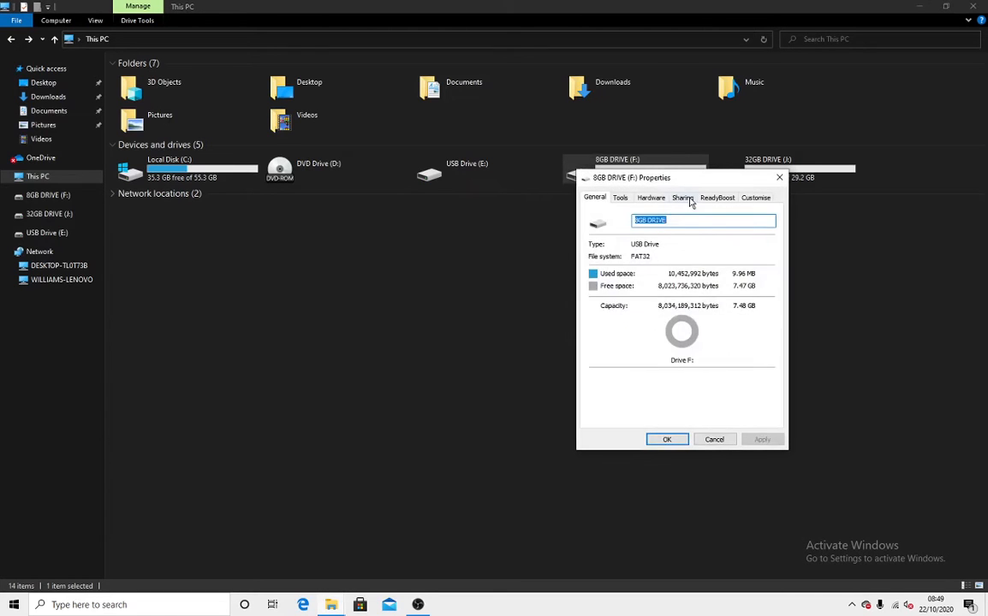
click(681, 199)
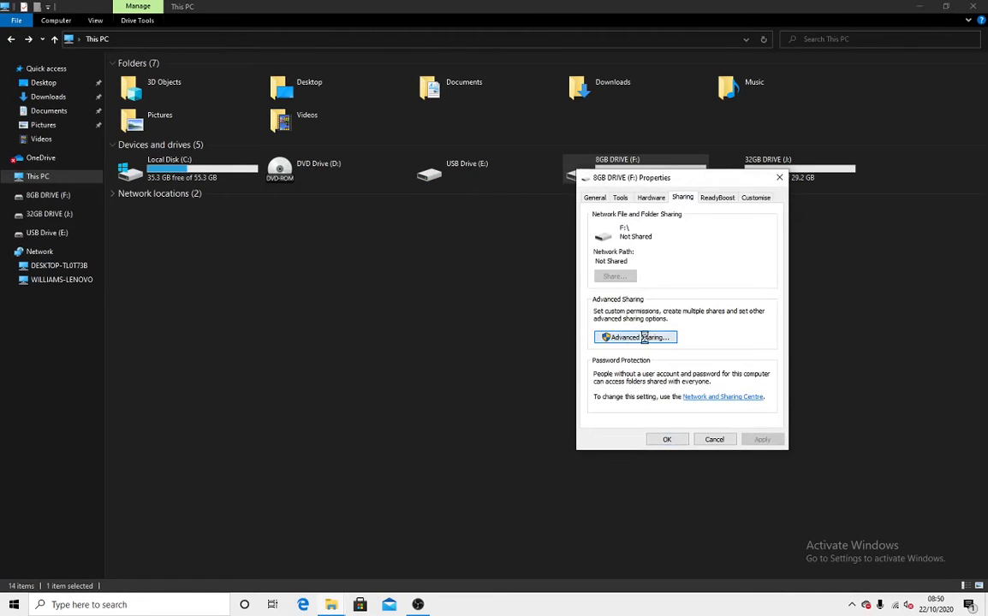
click(634, 336)
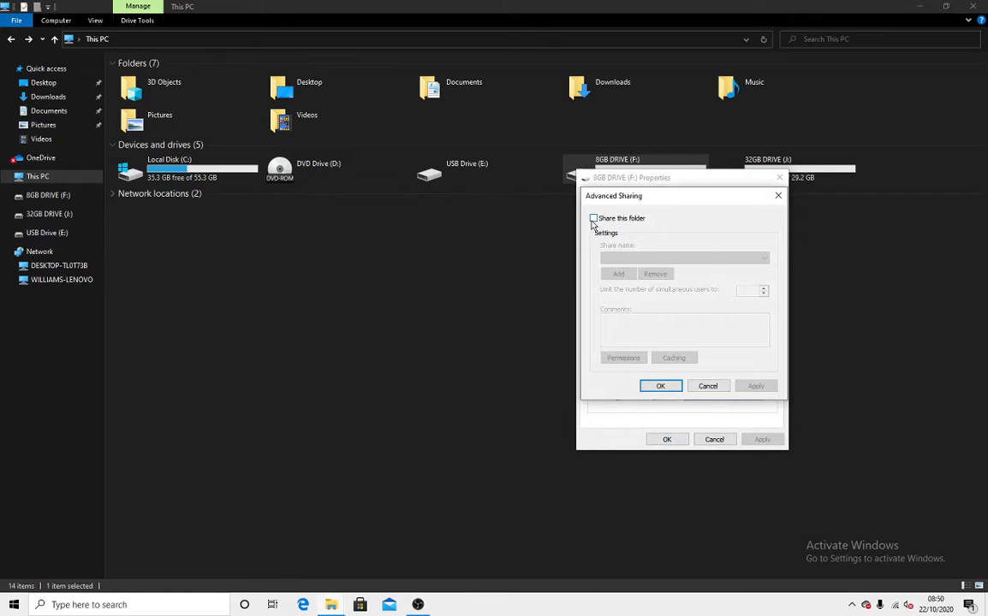
- Turn on Share this folder and enter the share name 8GB USB Drive
click(594, 219)
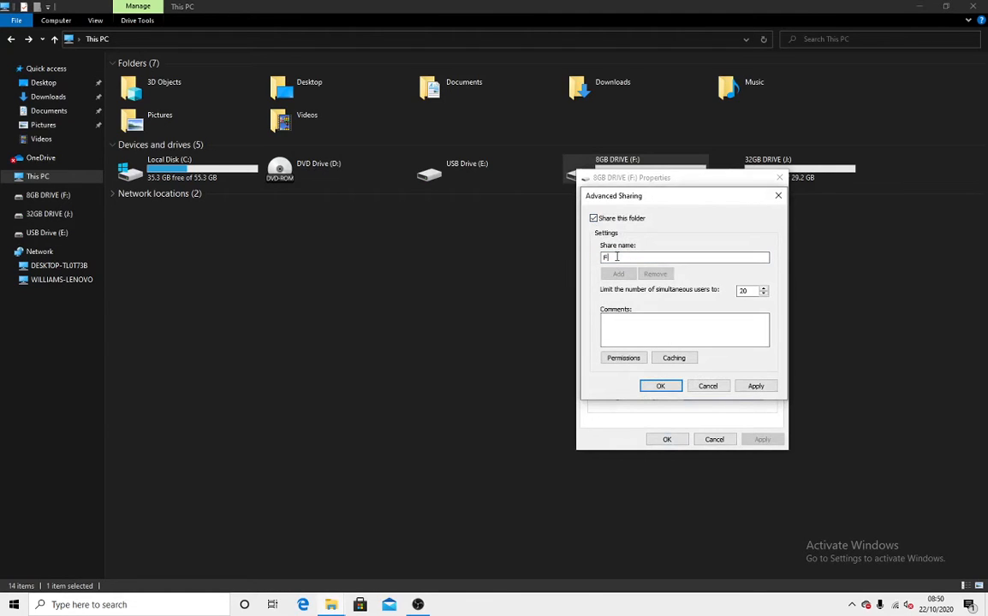
key(backspace)
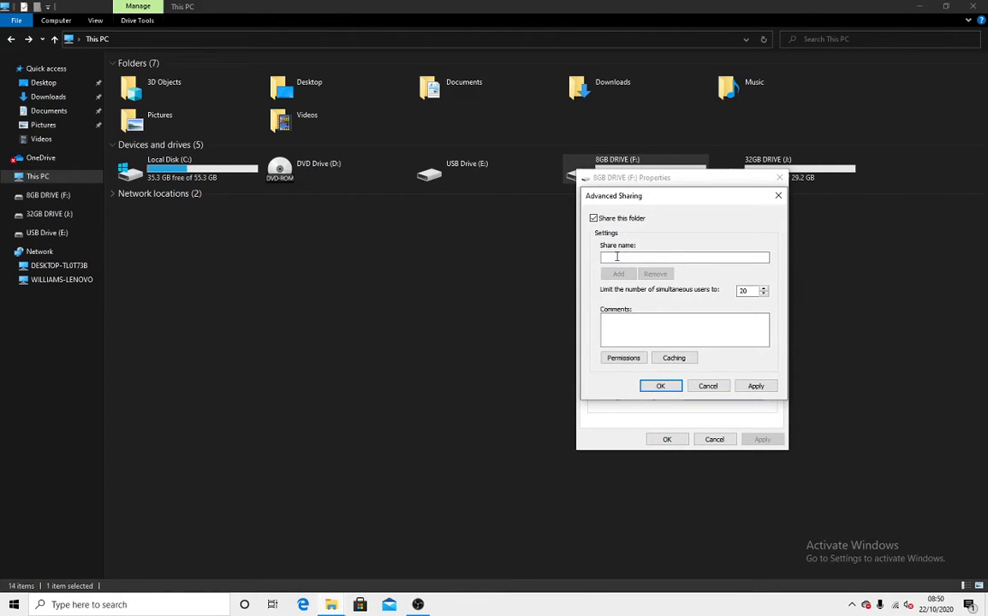
text(8GB USB)
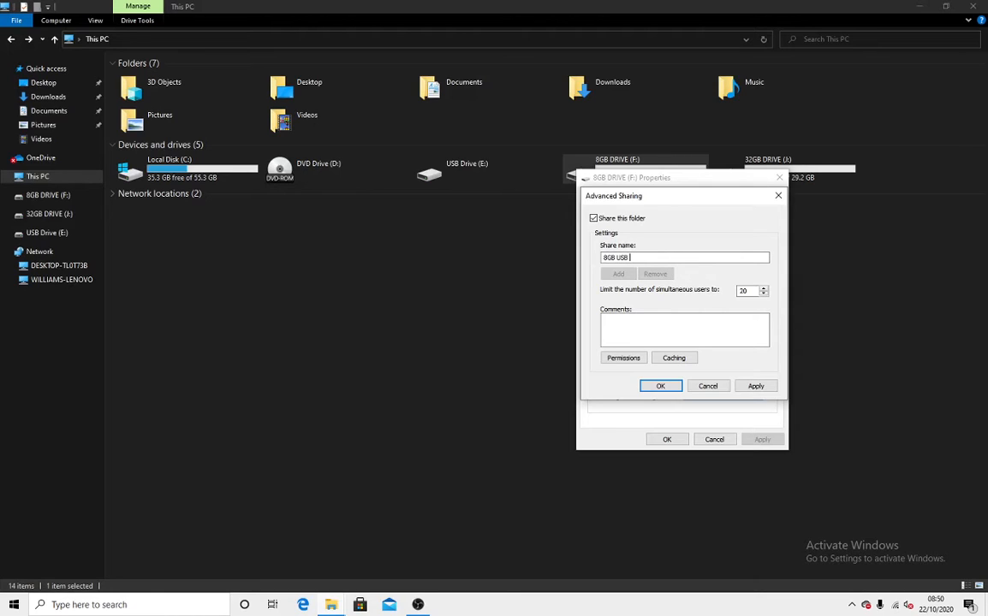
text(DRIVE)
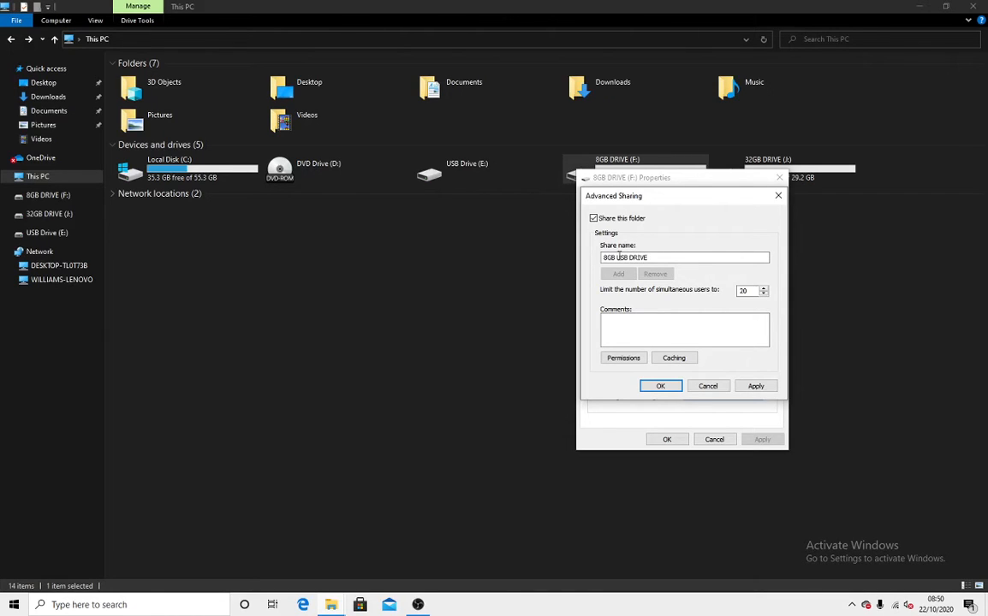
click(685, 257)
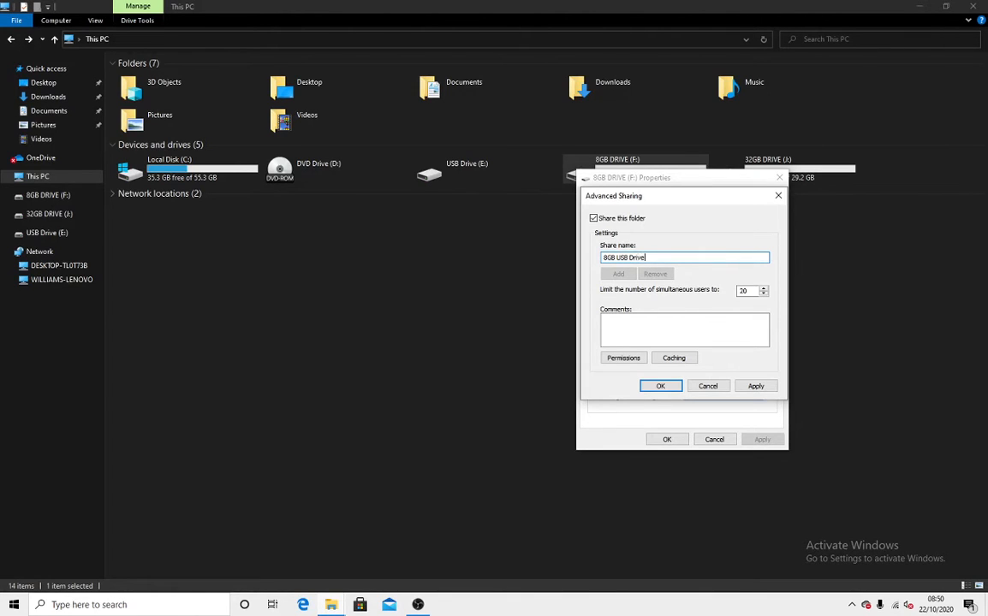
mouse_move(614, 310)
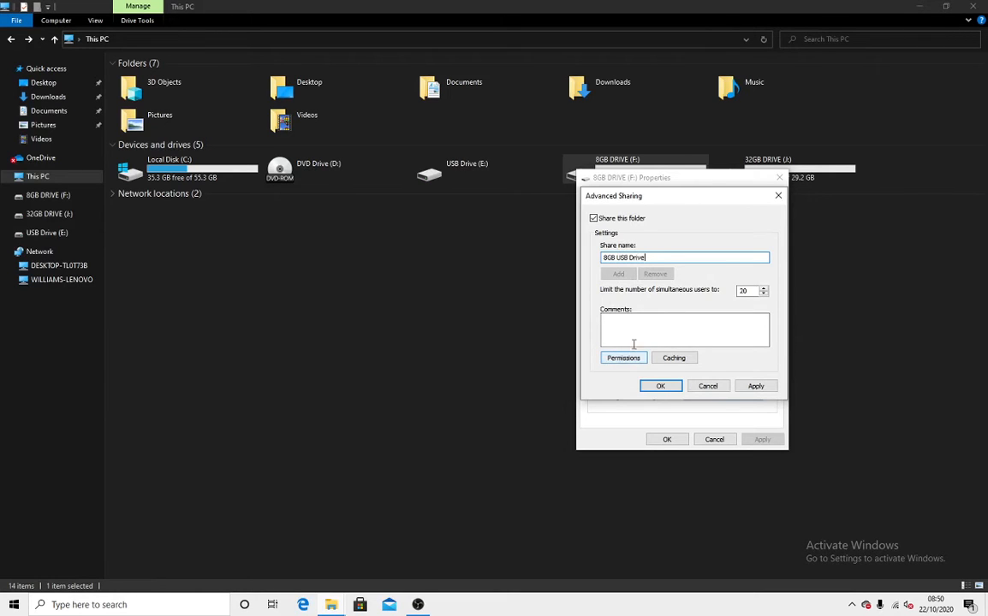
- Grant Everyone Full Control on the share, apply the sharing settings and close Properties
click(623, 358)
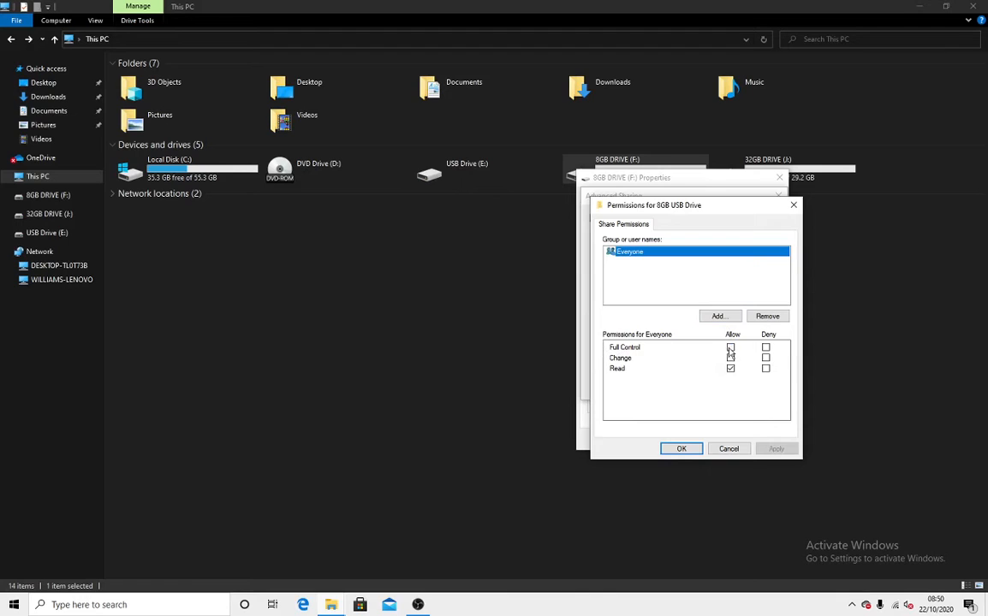
click(729, 346)
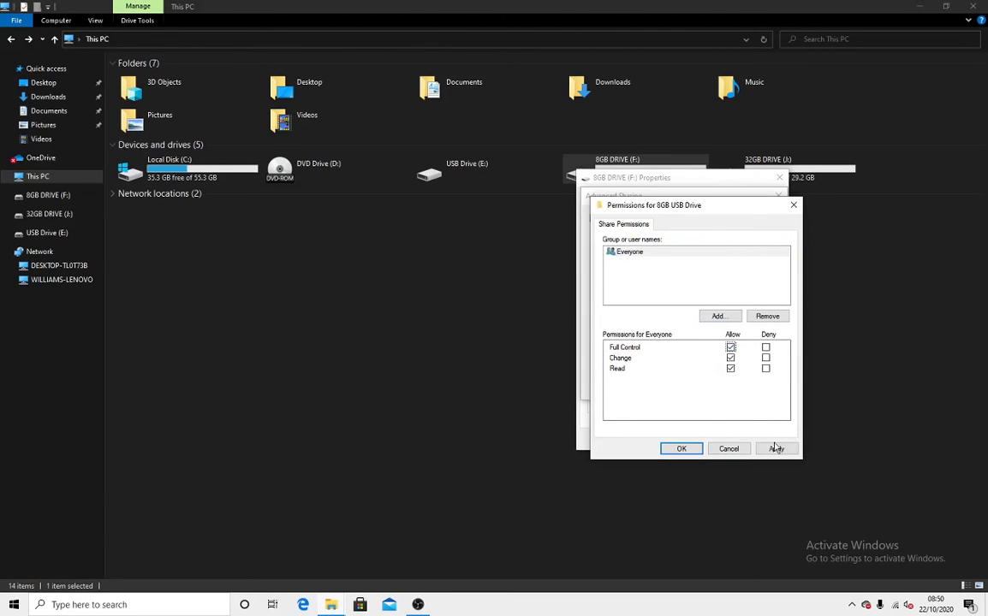
click(682, 449)
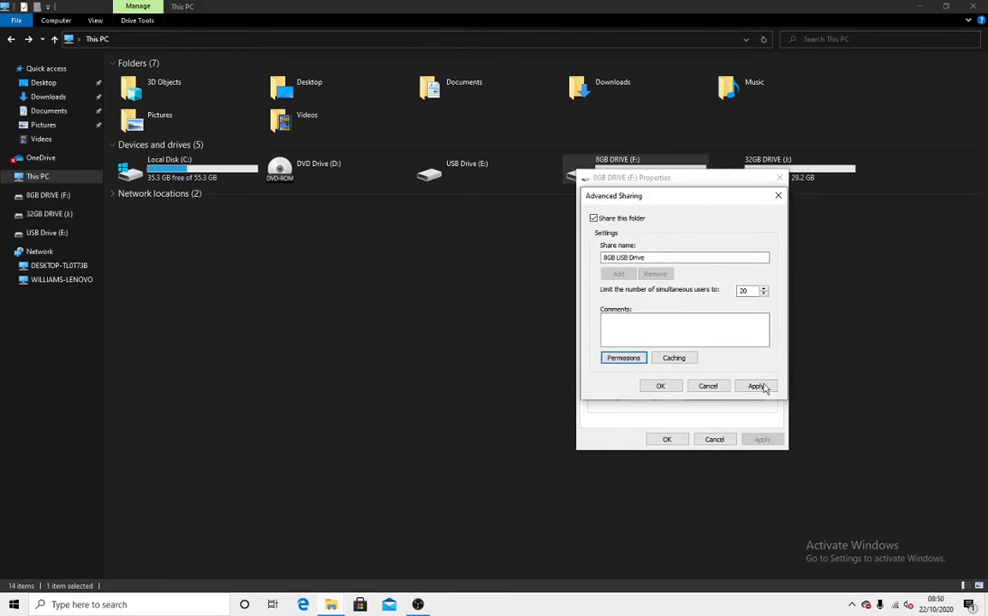
click(757, 387)
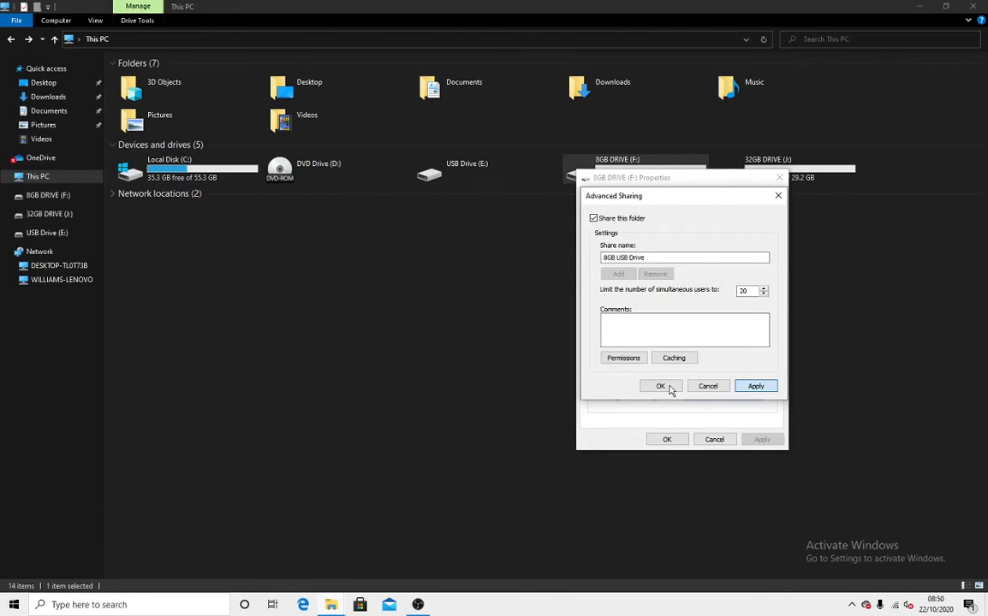
click(661, 387)
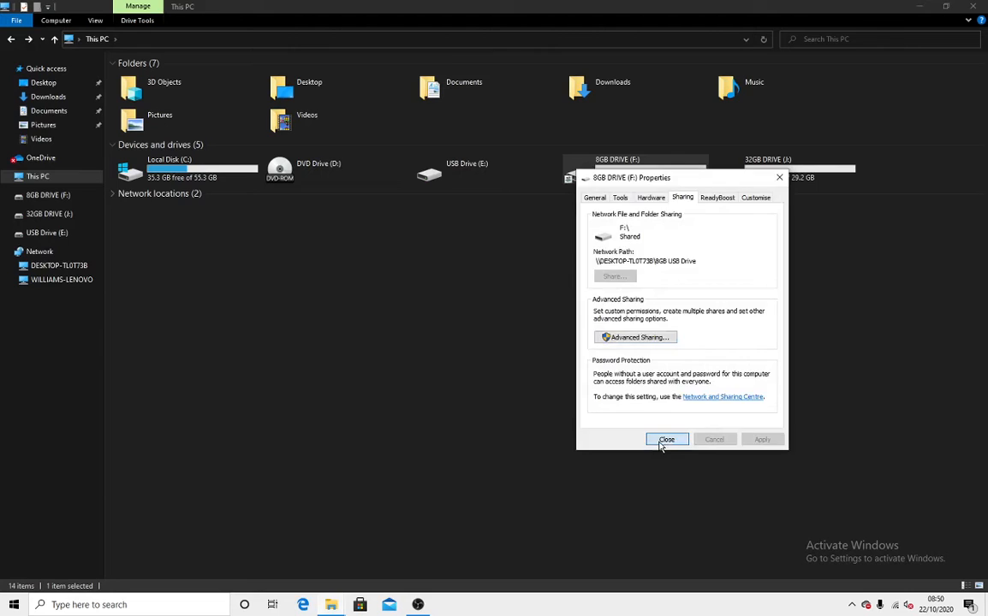
click(668, 438)
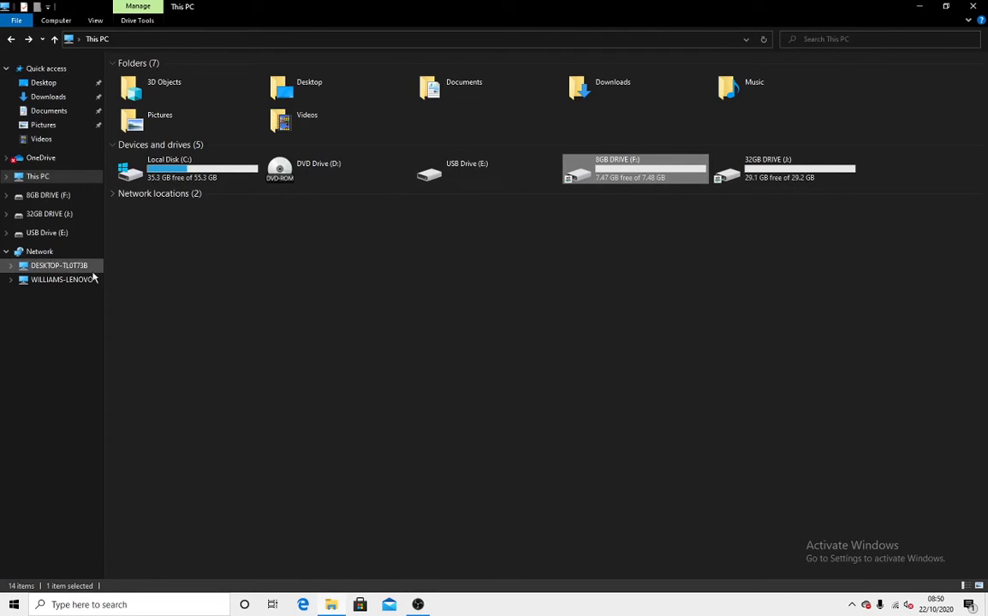
- Browse the networked desktop PC's shares and try opening 16GB SD Card, triggering the not-accessible error
click(58, 266)
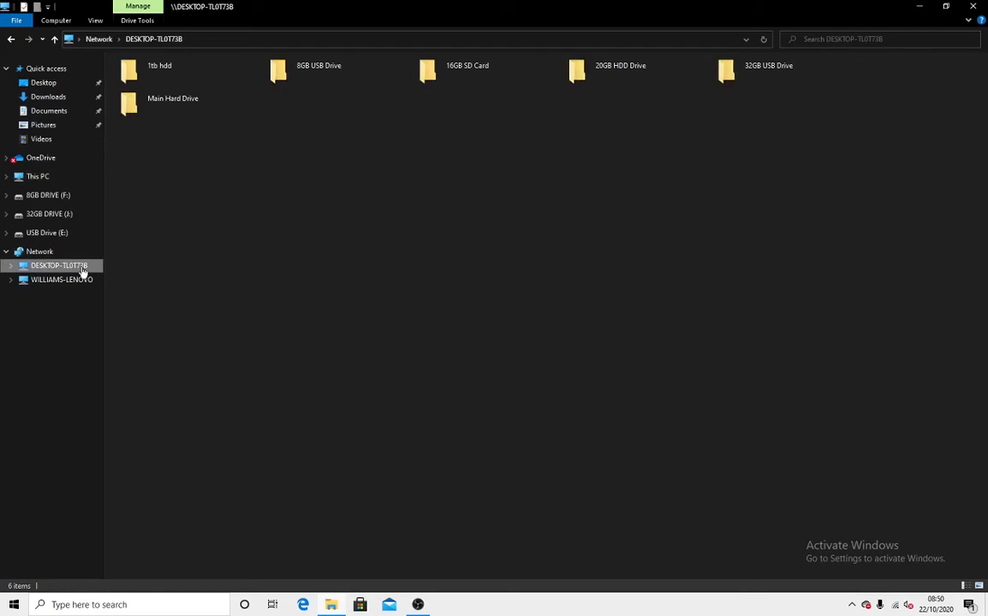
click(39, 251)
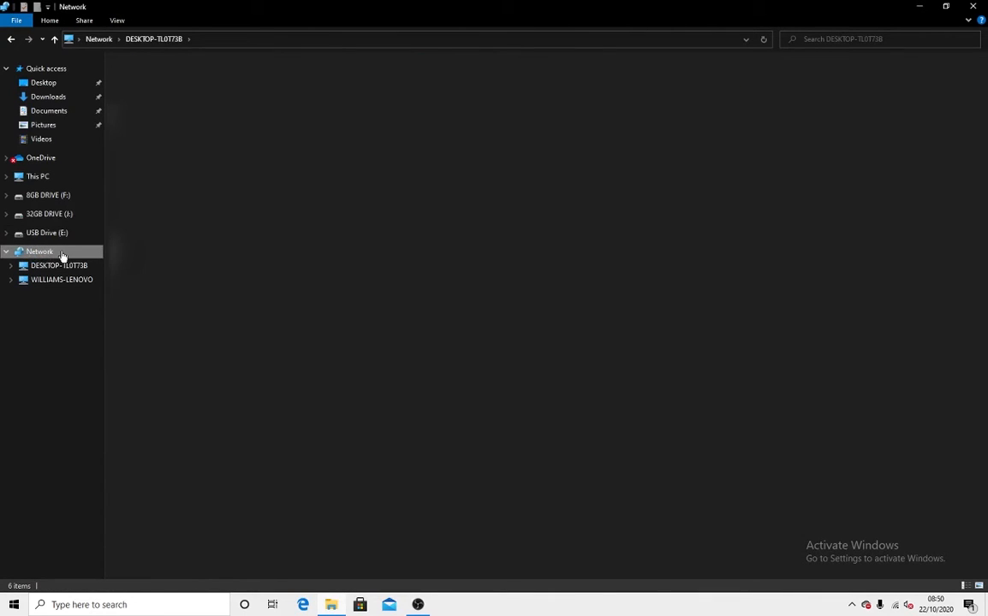
click(39, 250)
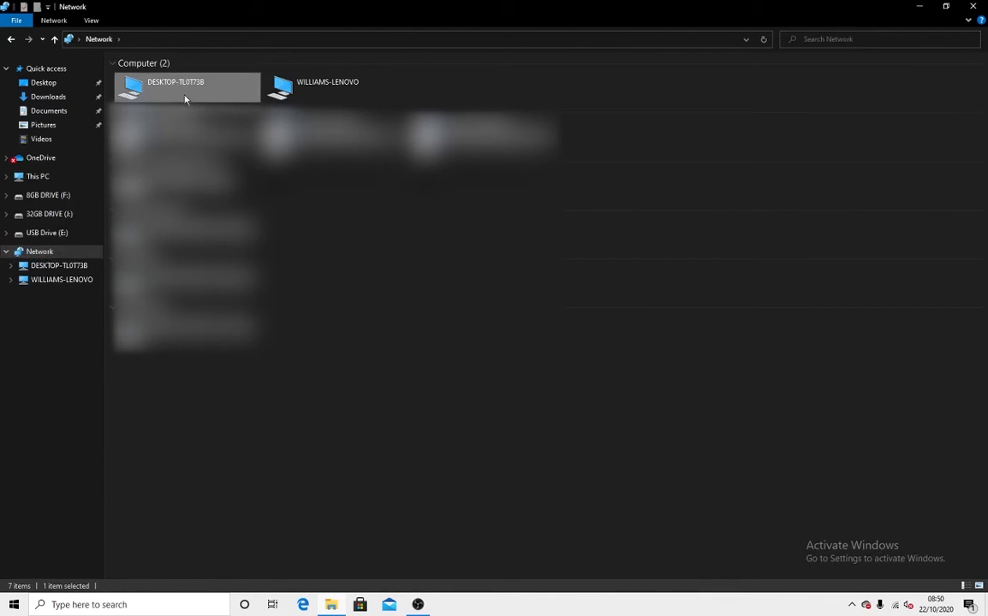
double_click(186, 86)
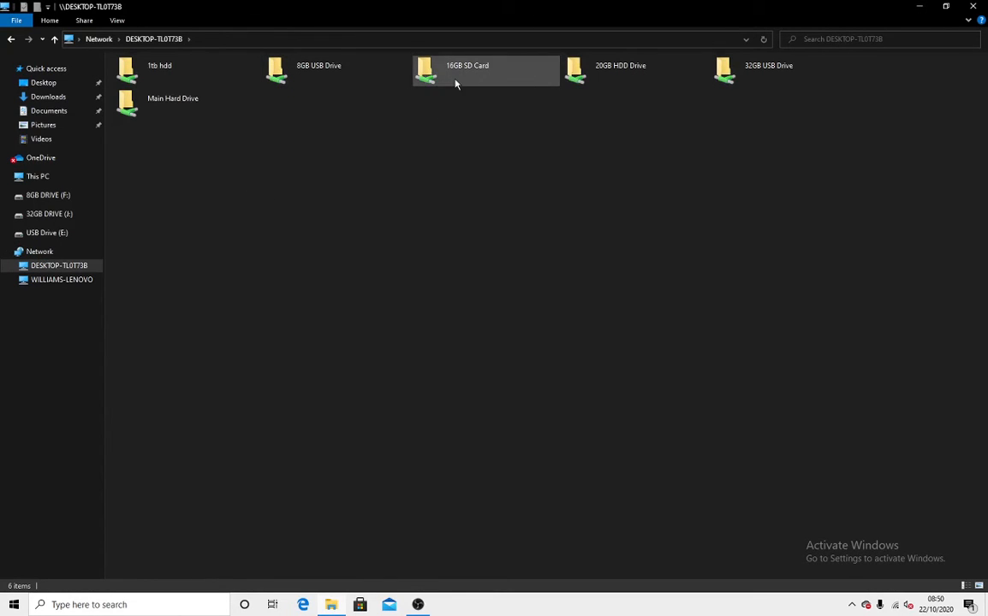
click(467, 70)
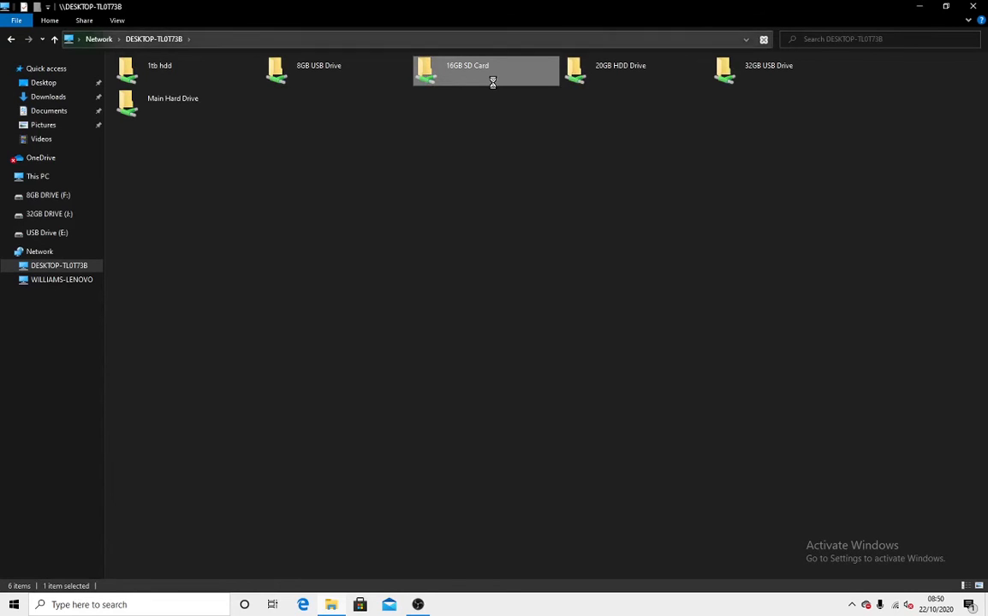
double_click(486, 72)
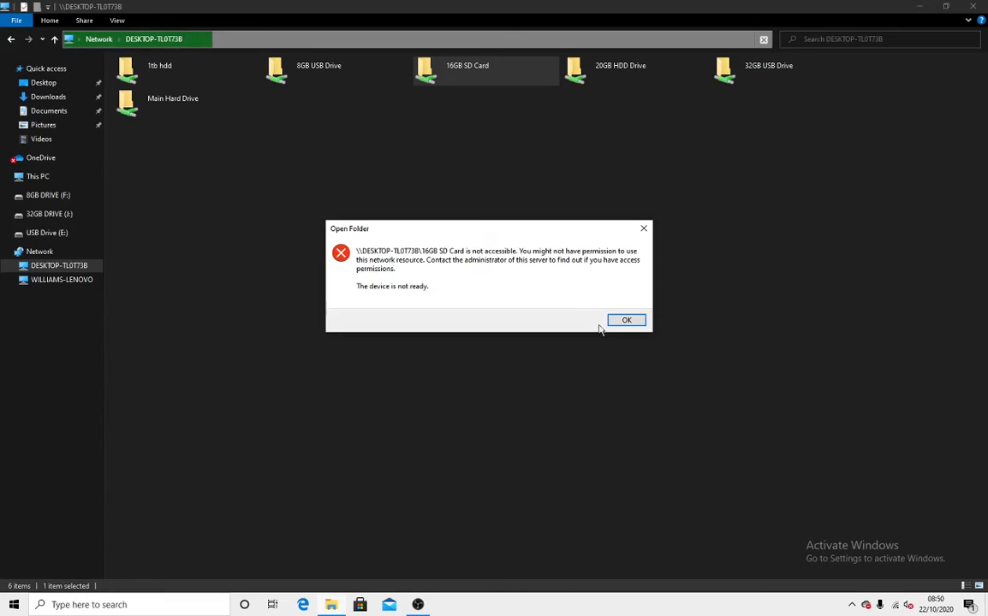
- Dismiss the error and browse the shared 8GB USB Drive's M4A music files
click(627, 320)
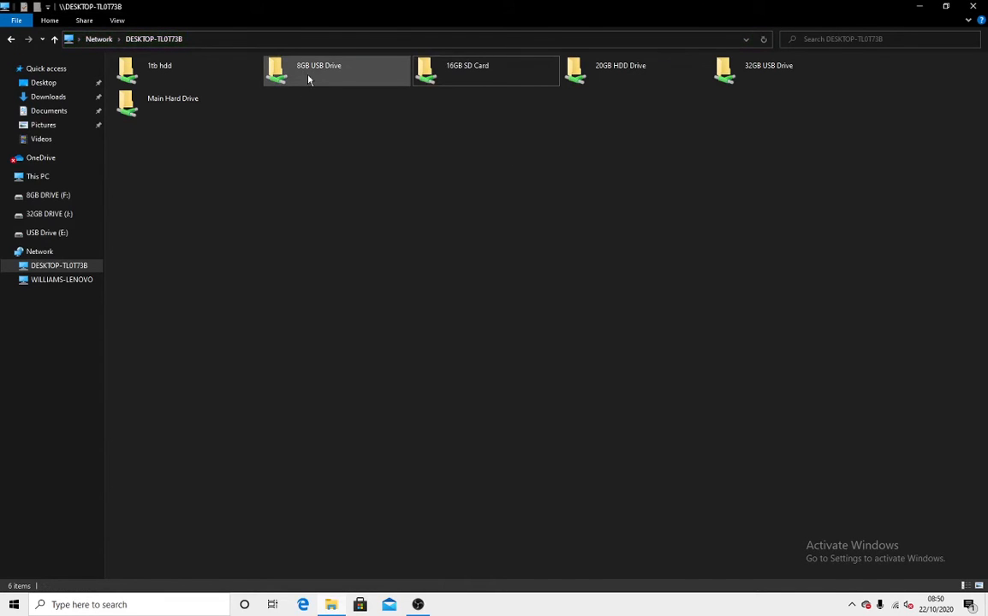
double_click(318, 71)
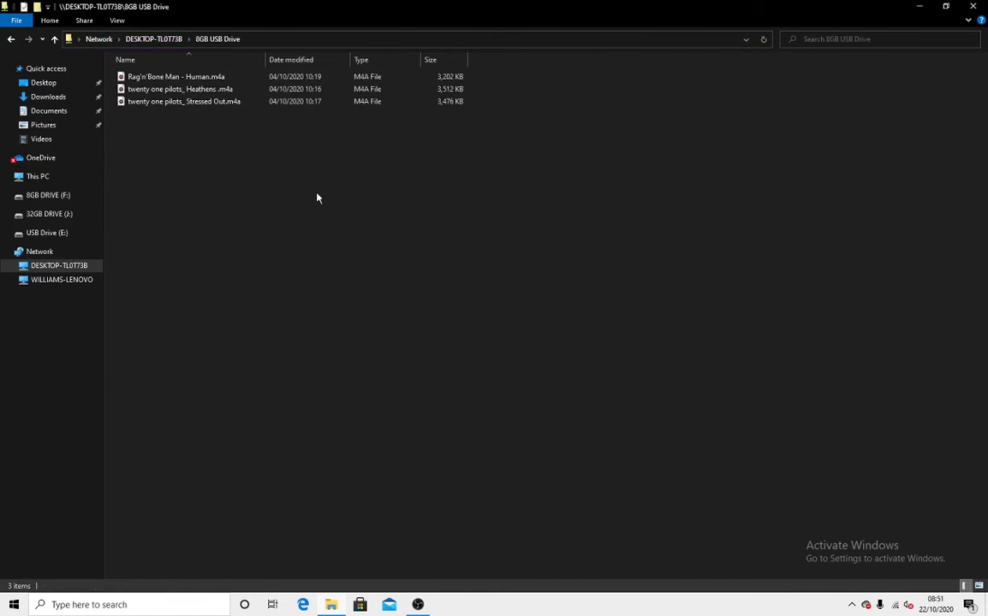
mouse_move(270, 123)
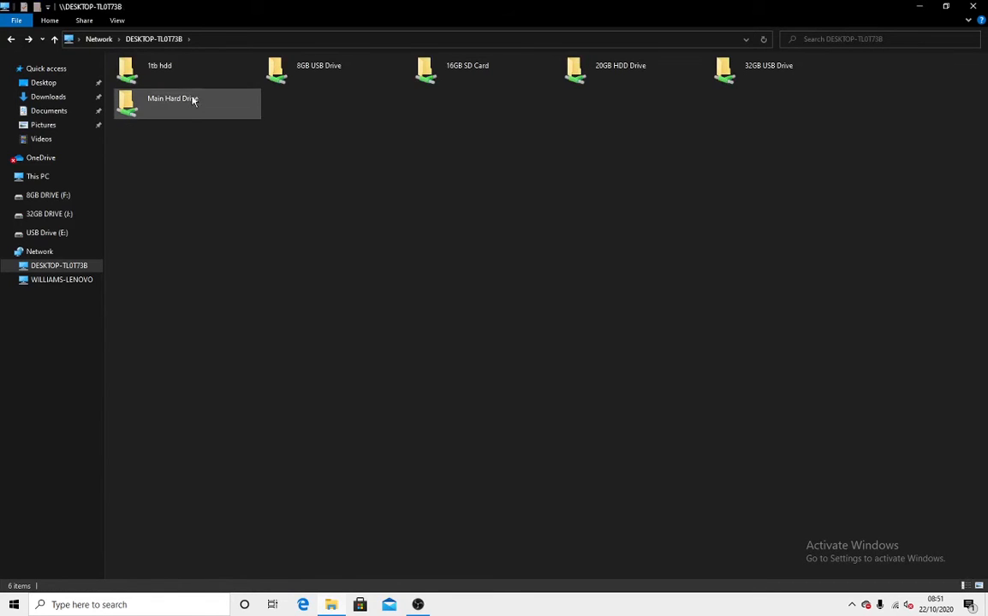
click(318, 70)
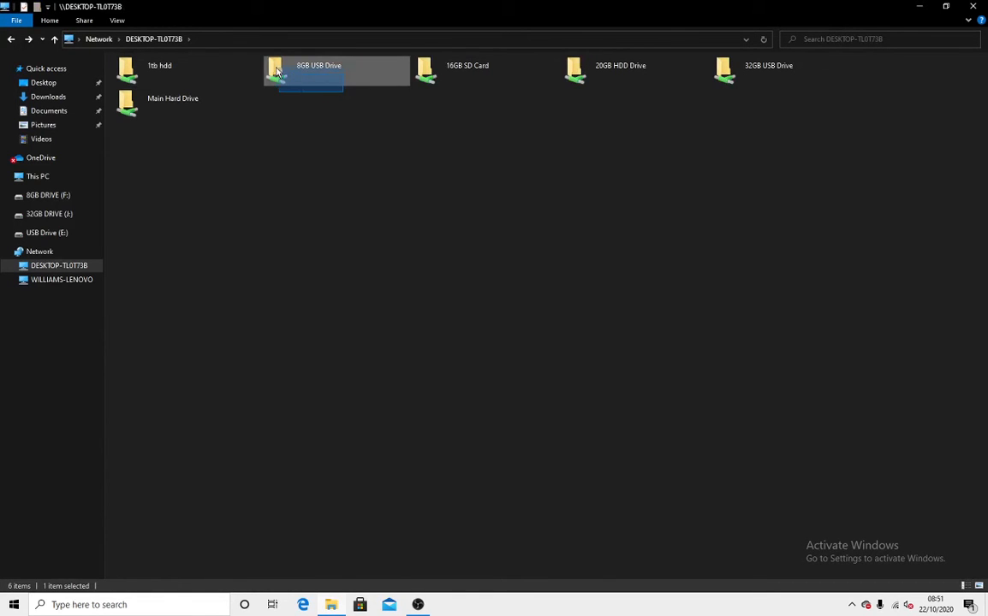
click(619, 70)
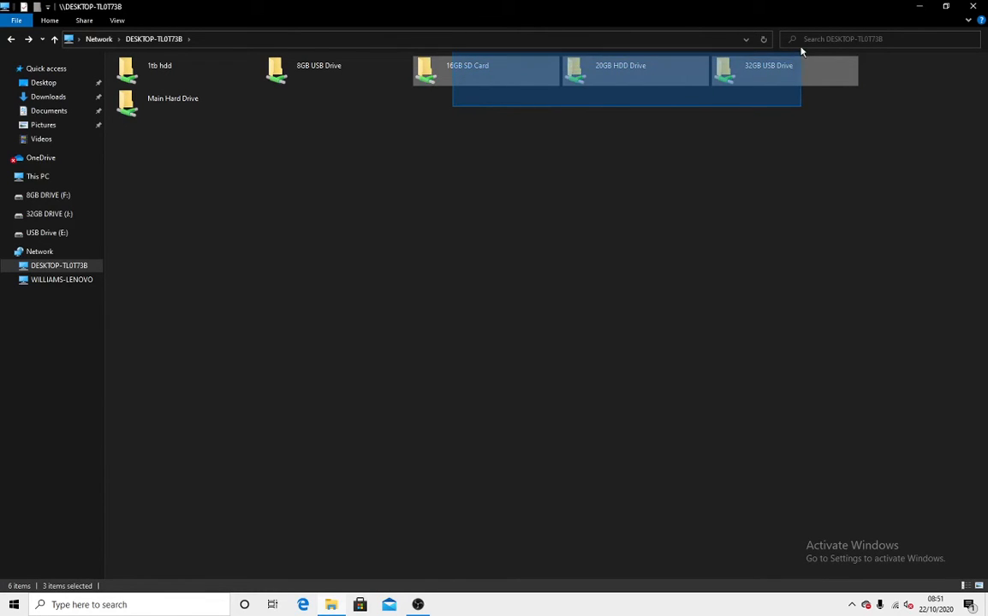
double_click(756, 71)
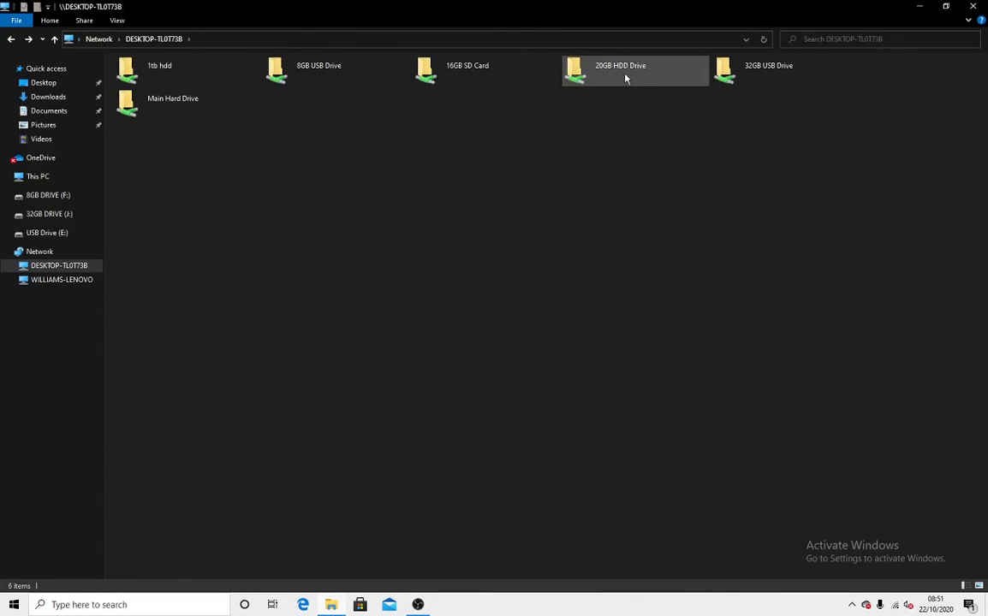
- Return to the networked PC's shares list with the 7tb hdd share selected
click(186, 71)
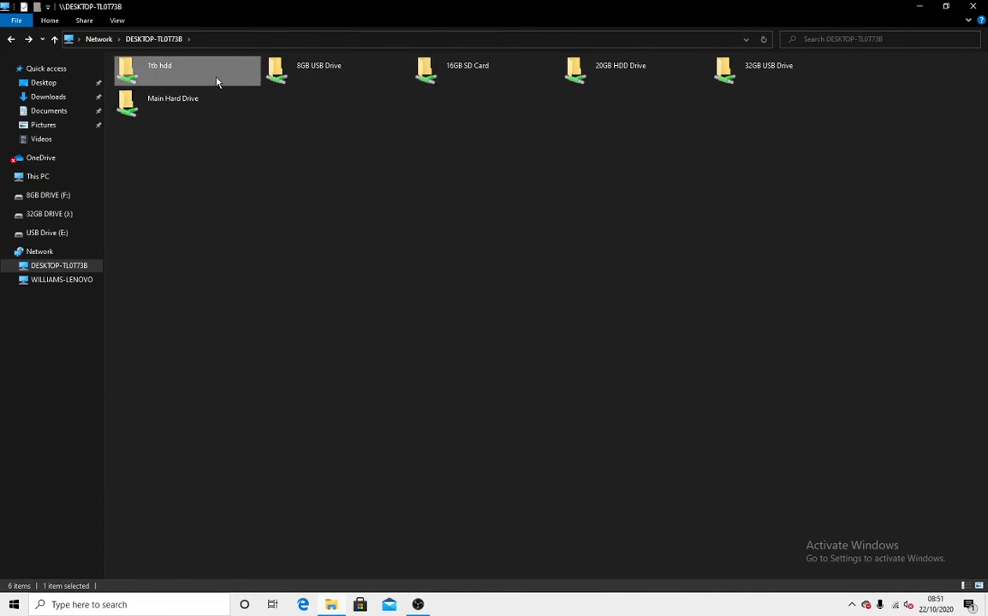
click(171, 103)
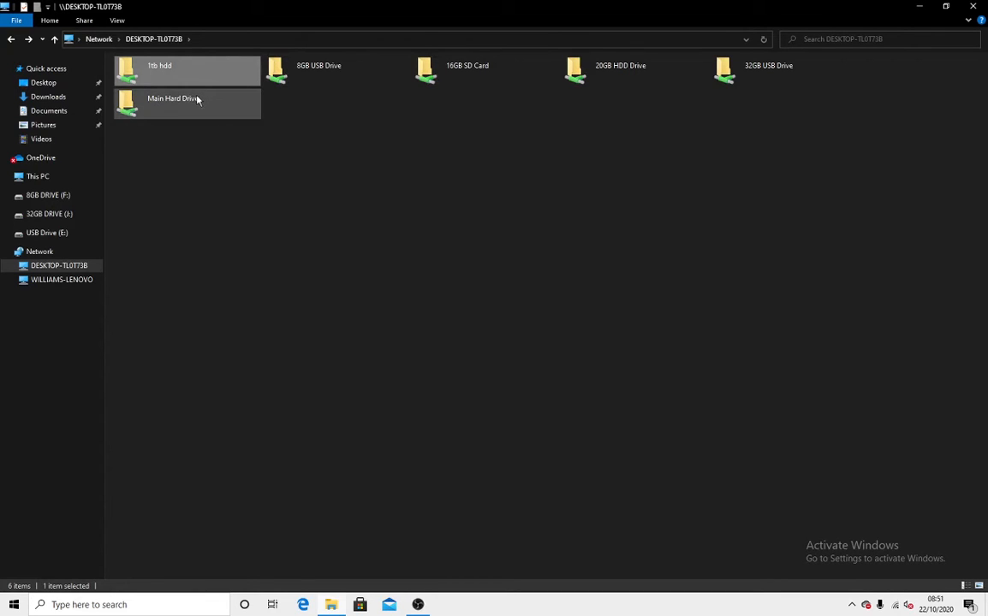
- Browse to THE CLOUDY! folder on Local Disk (C:) to view its contents
click(38, 176)
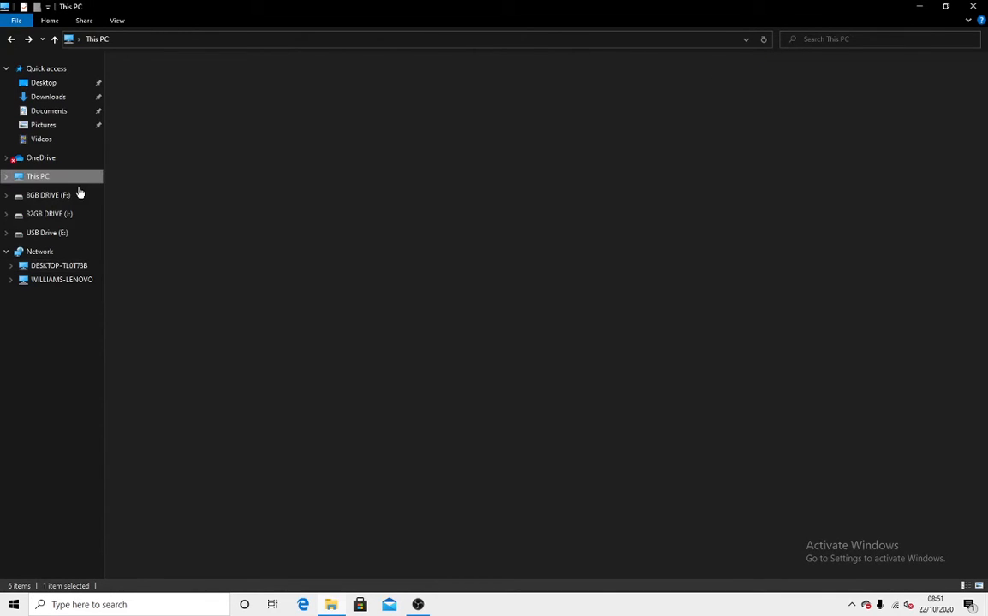
click(37, 176)
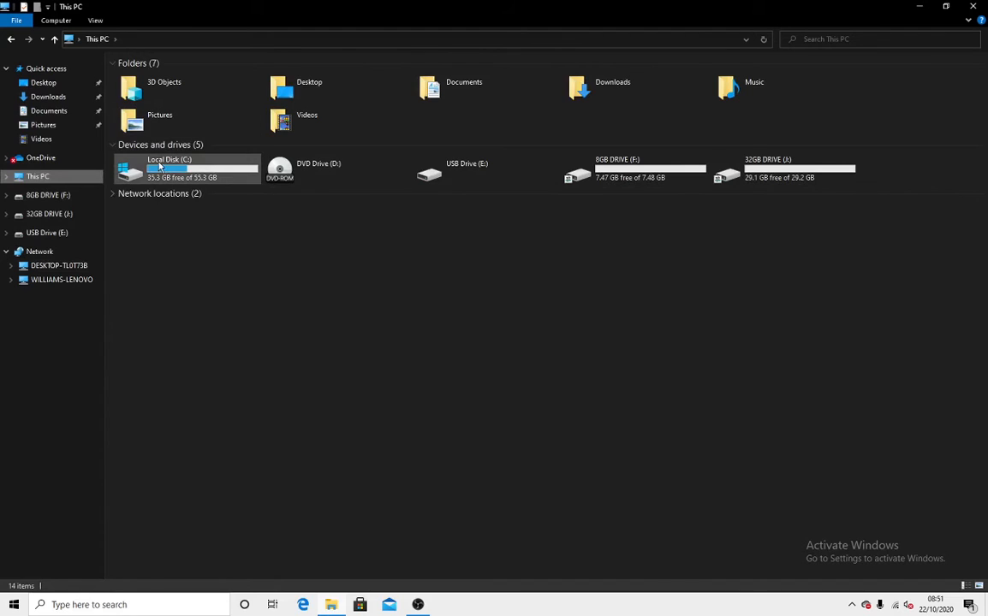
double_click(167, 170)
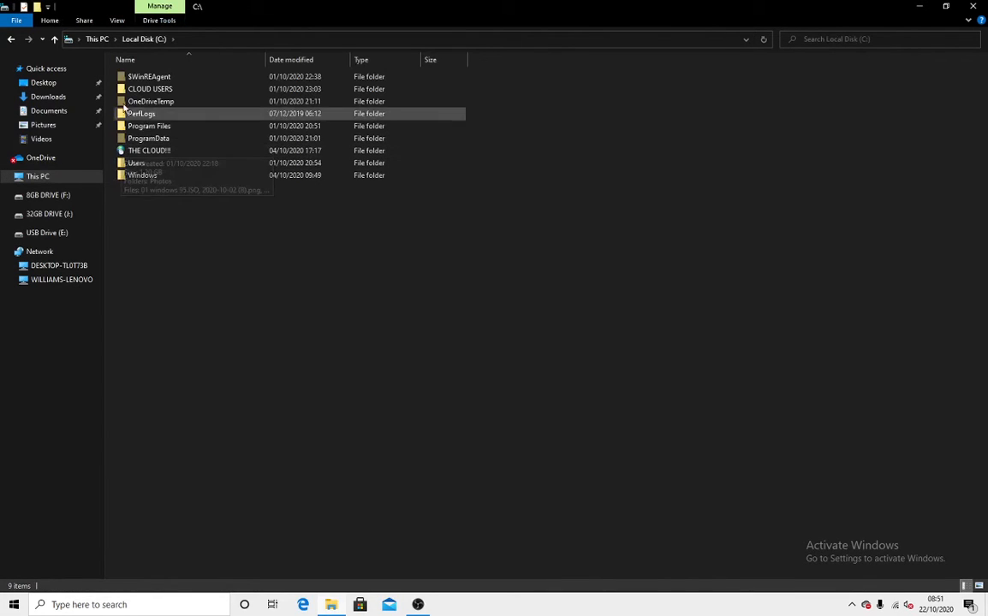
click(151, 151)
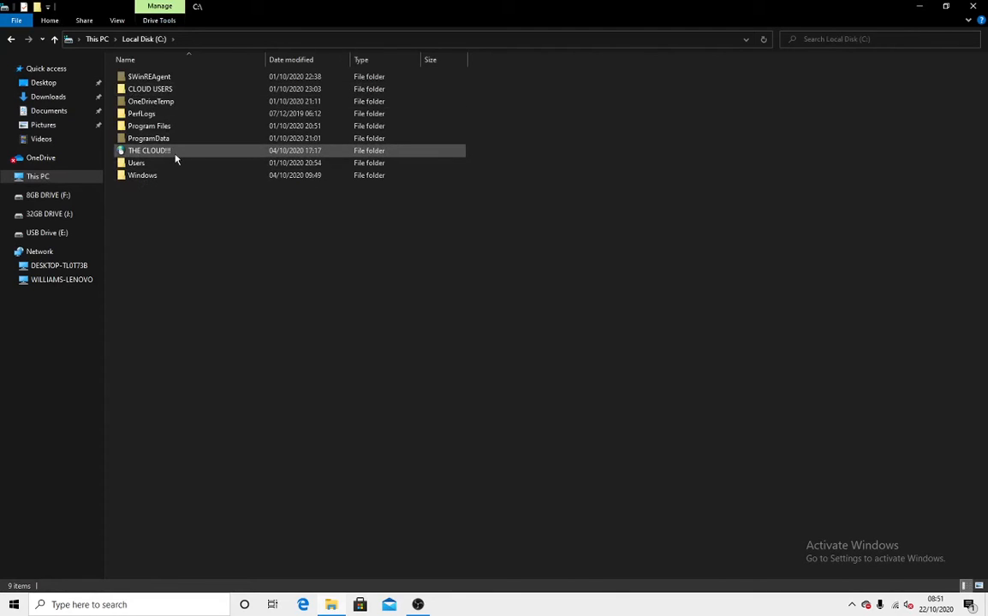
double_click(149, 150)
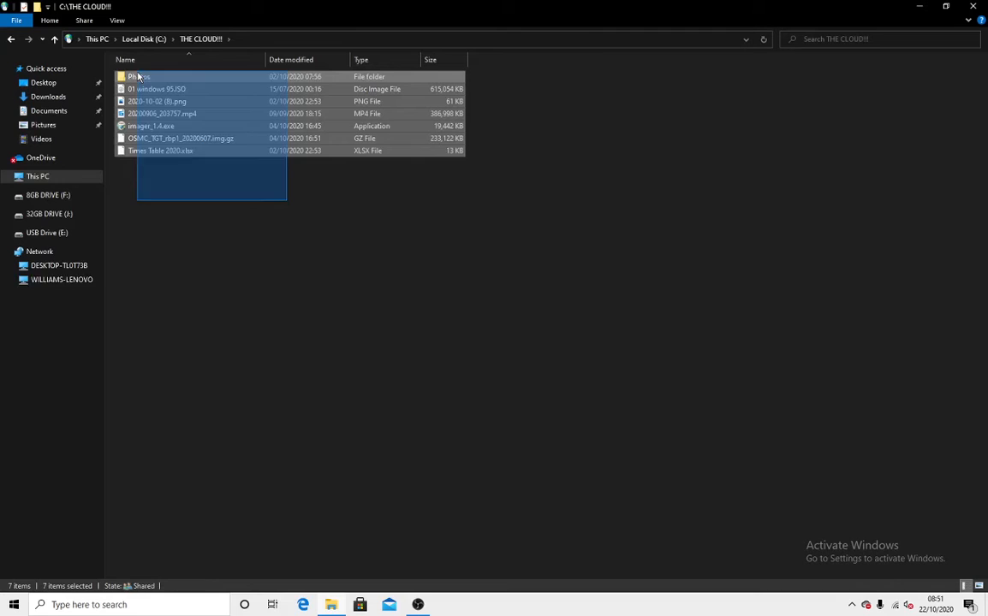
- View the networked Main Hard Drive share showing the same items, then return to Local Disk (C:)
click(58, 264)
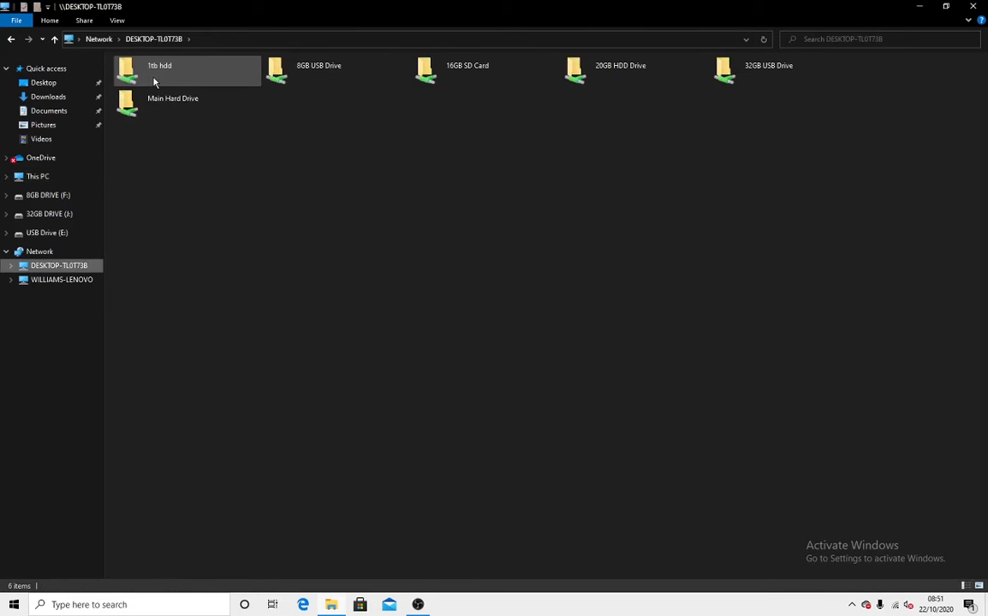
double_click(171, 98)
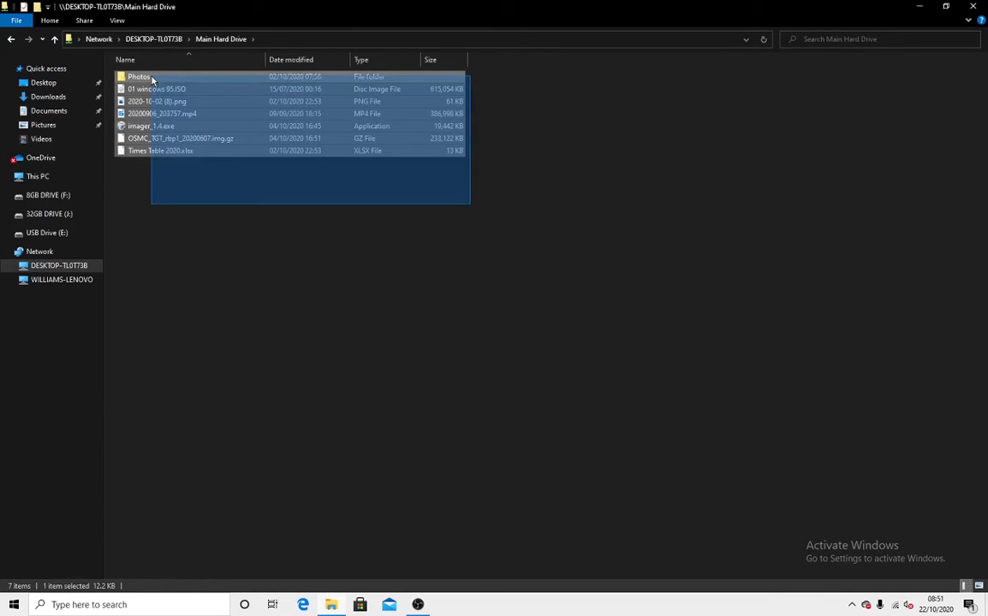
click(310, 243)
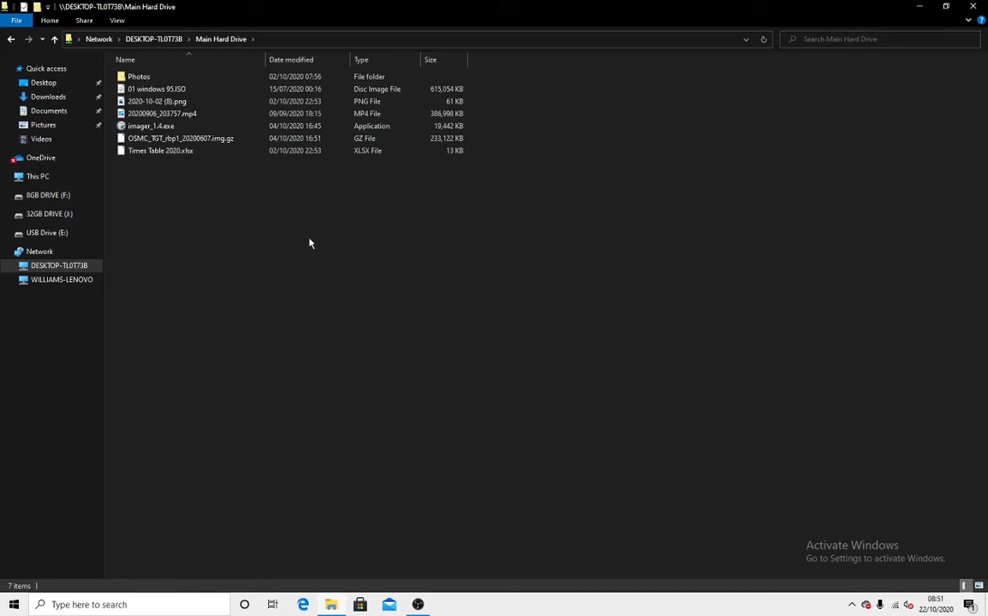
click(38, 176)
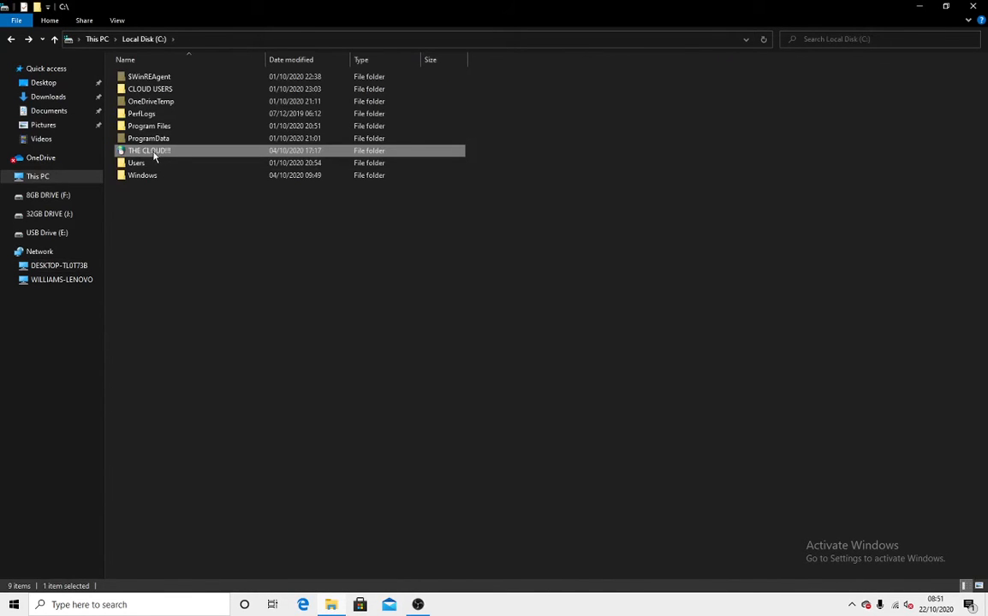
mouse_move(123, 152)
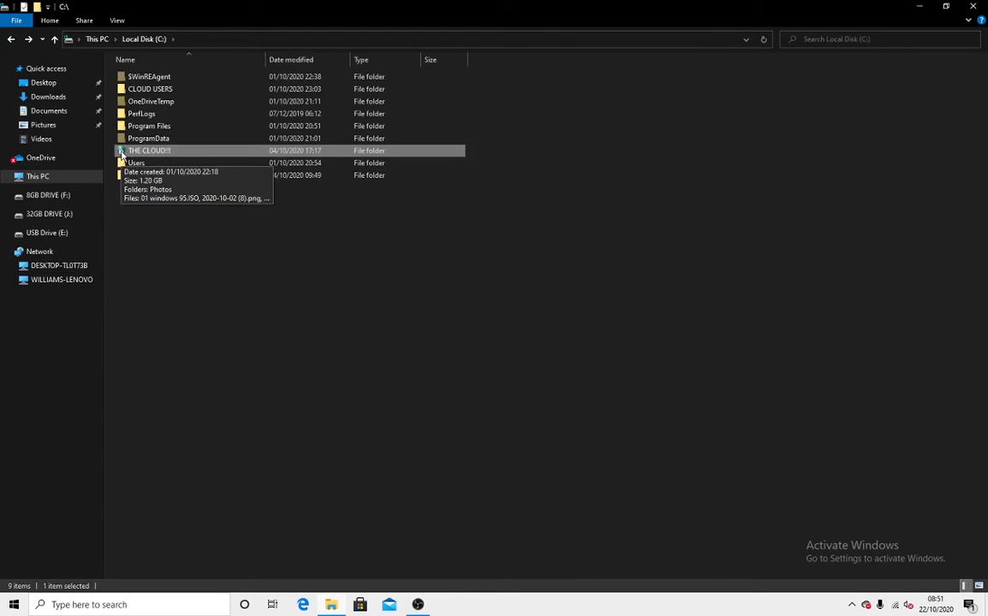
right_click(149, 150)
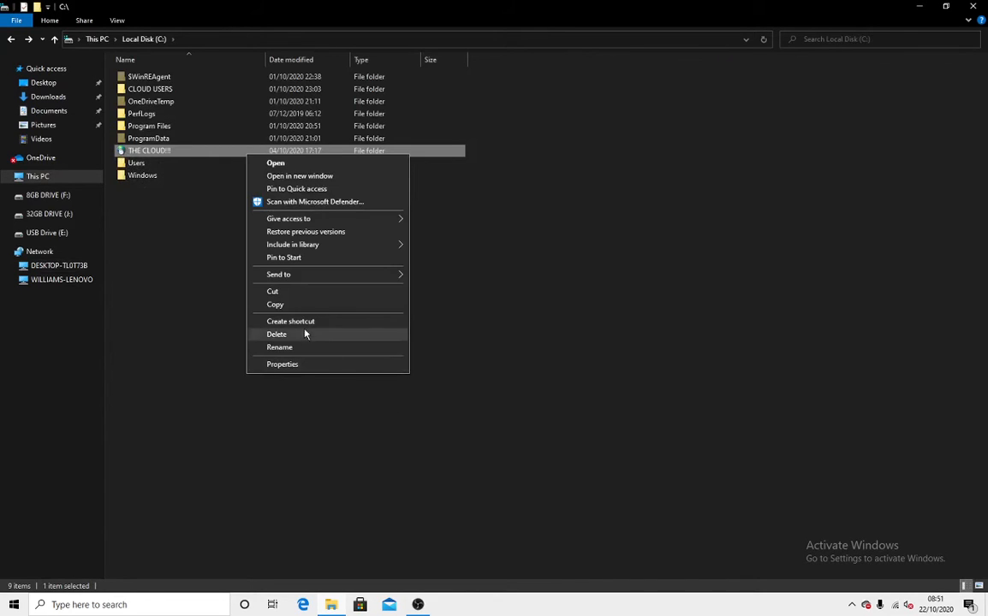
click(281, 363)
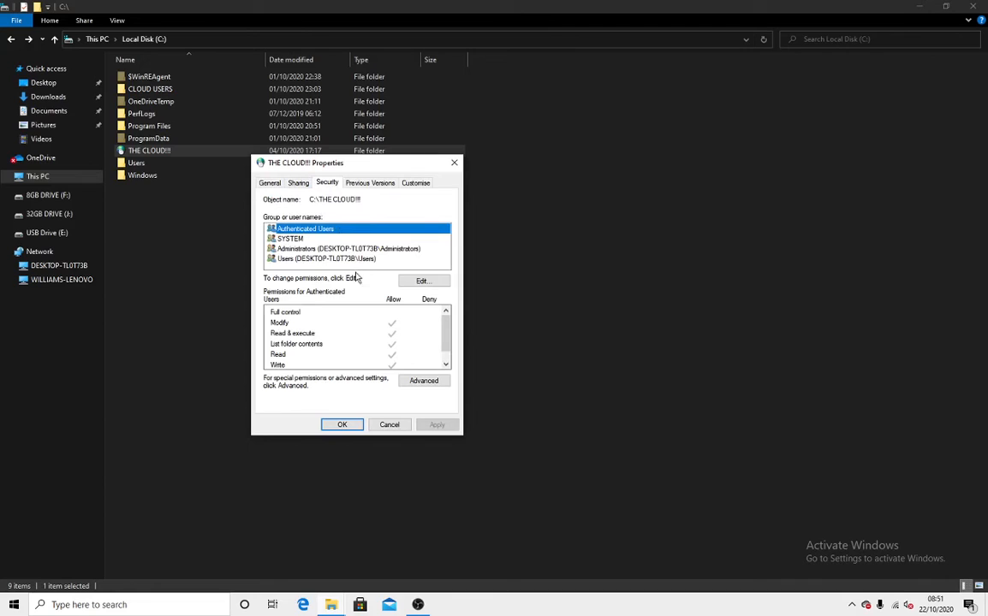
mouse_move(325, 387)
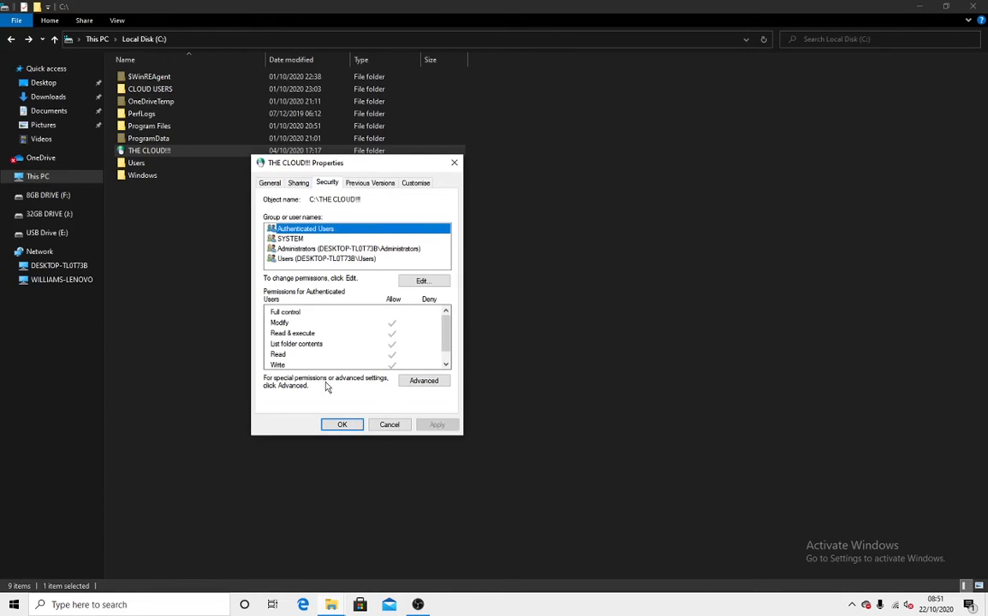
click(342, 425)
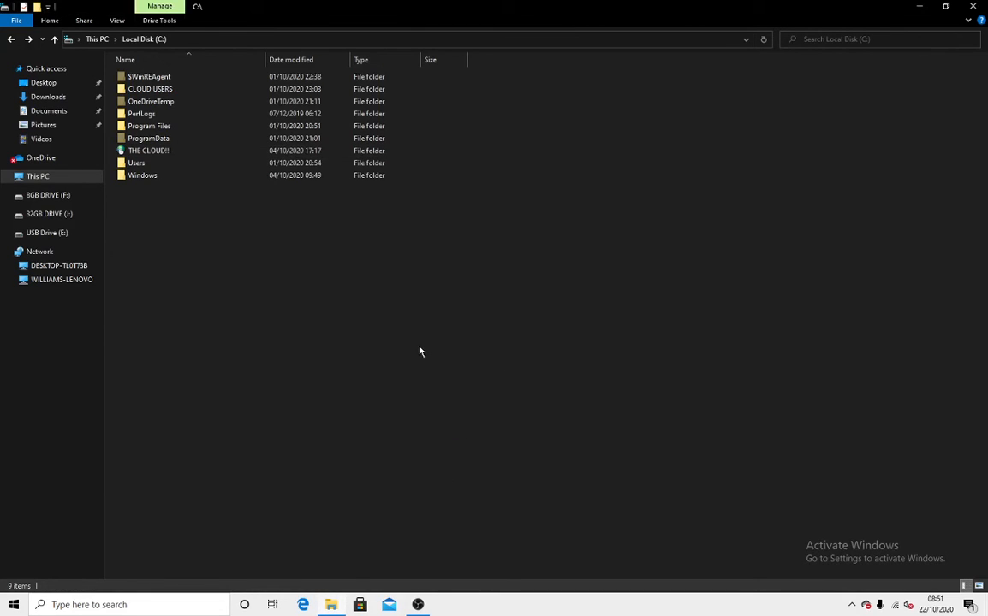
- Show Local Disk (C:)'s top-level folders including Program Files, Users and Windows
click(58, 265)
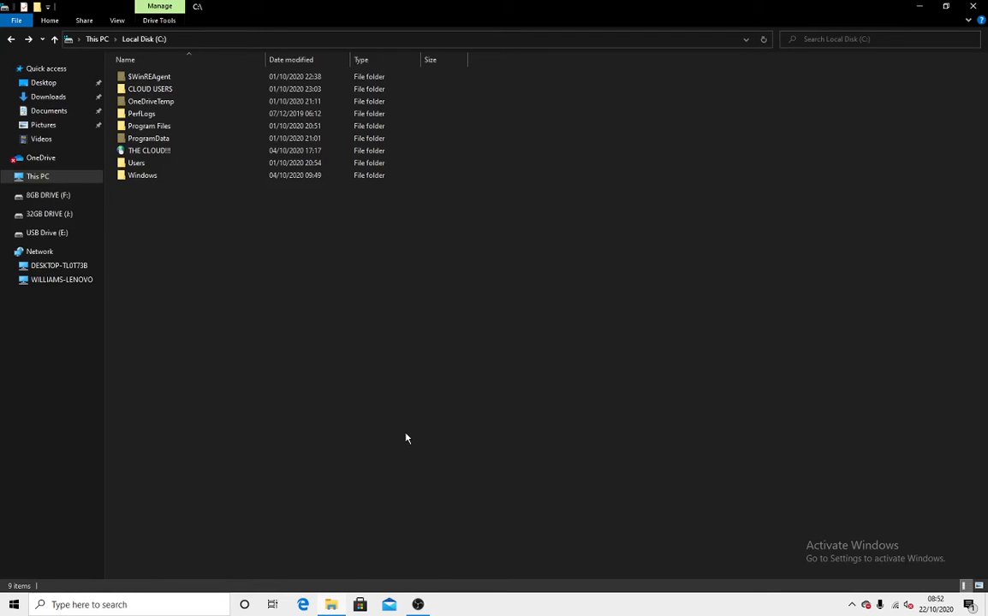
mouse_move(398, 410)
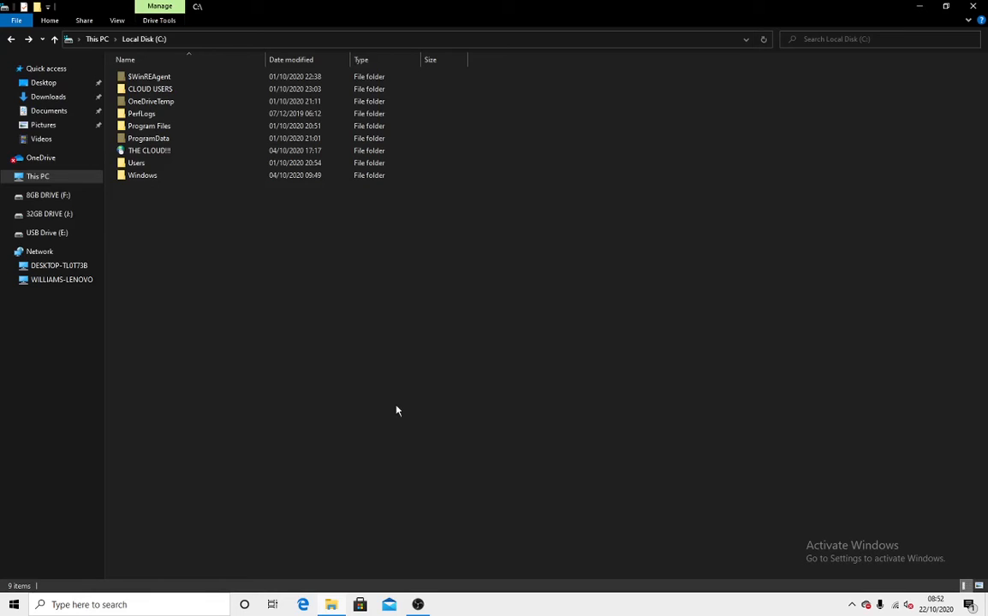
mouse_move(286, 209)
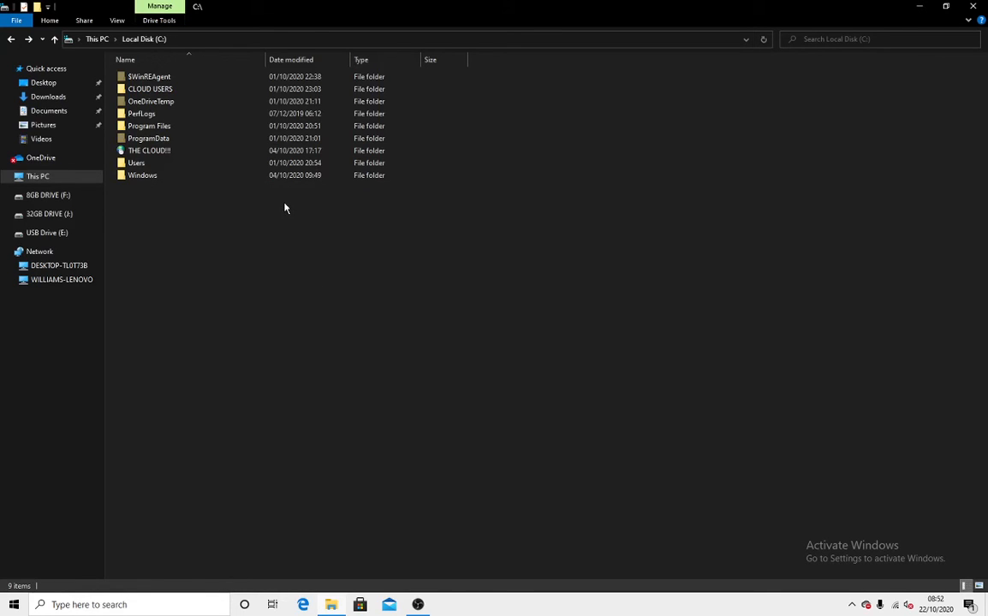
click(142, 174)
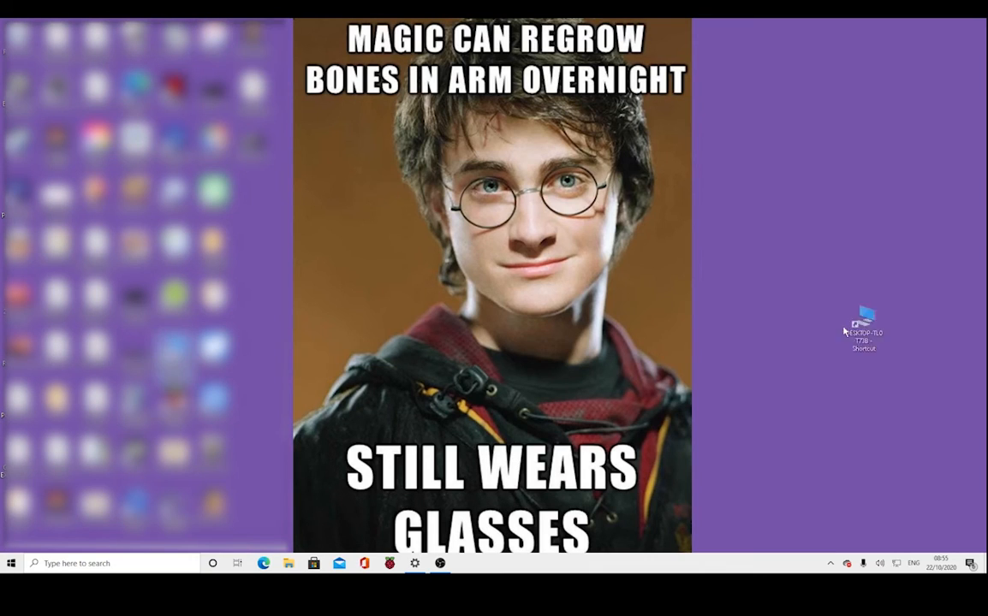
- Launch File Explorer on the second computer from the desktop shortcut, landing on Quick access
drag(863, 332, 760, 248)
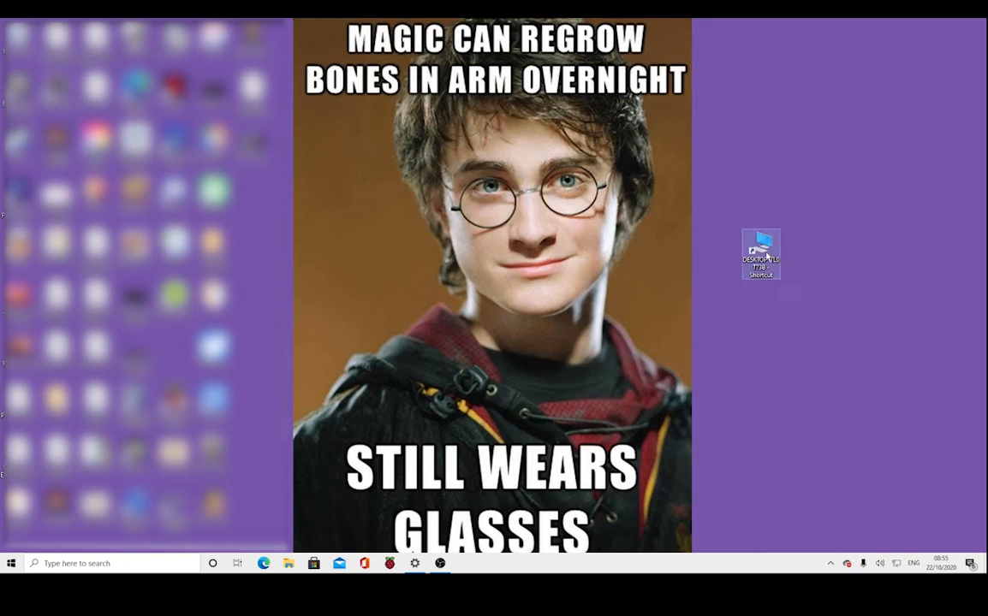
click(288, 563)
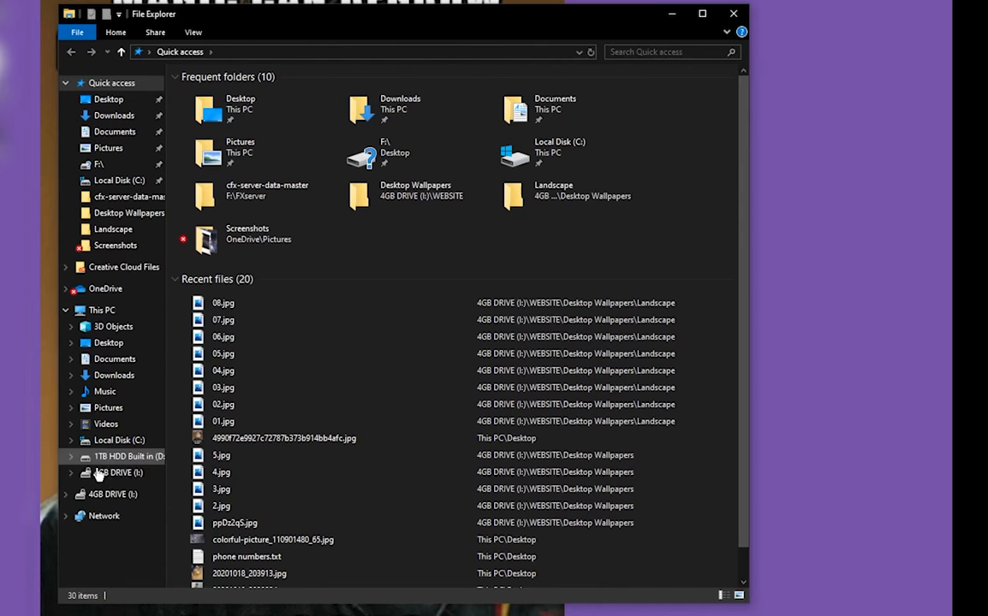
mouse_move(80, 517)
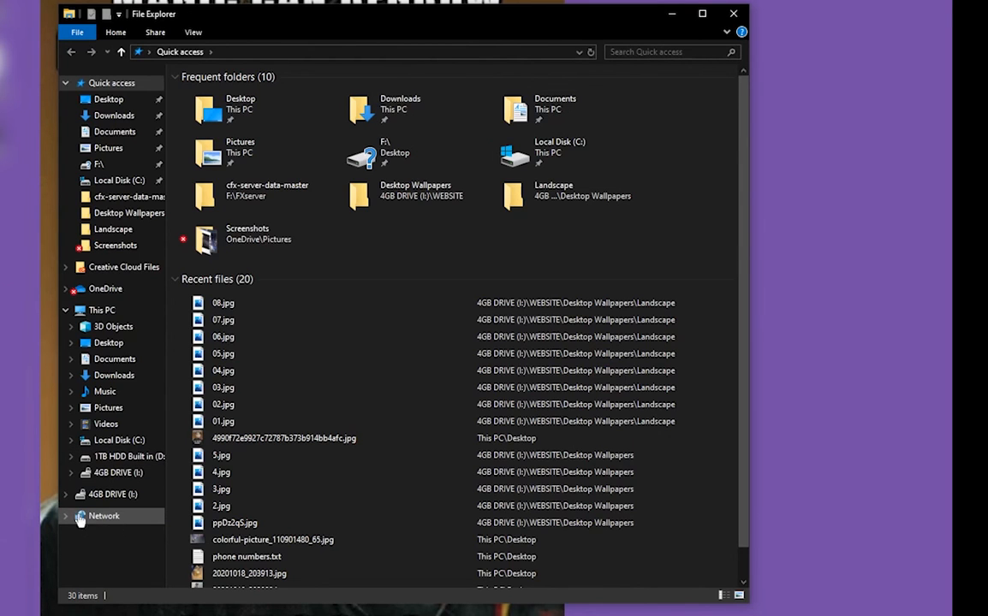
- Browse Network to the first PC and list its six shared drives, including 8GB USB Drive and Main Hard Drive
click(103, 515)
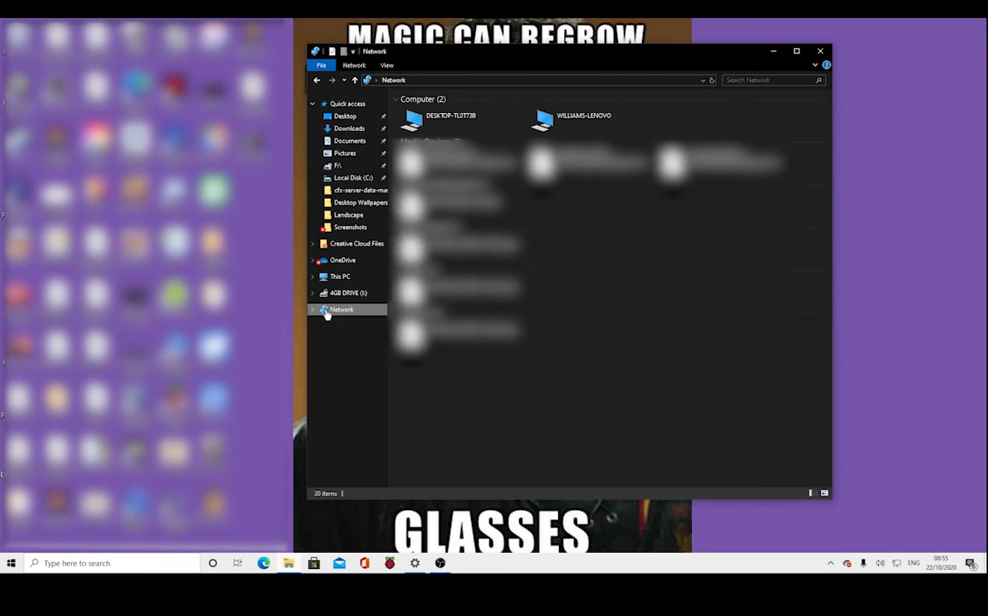
click(448, 120)
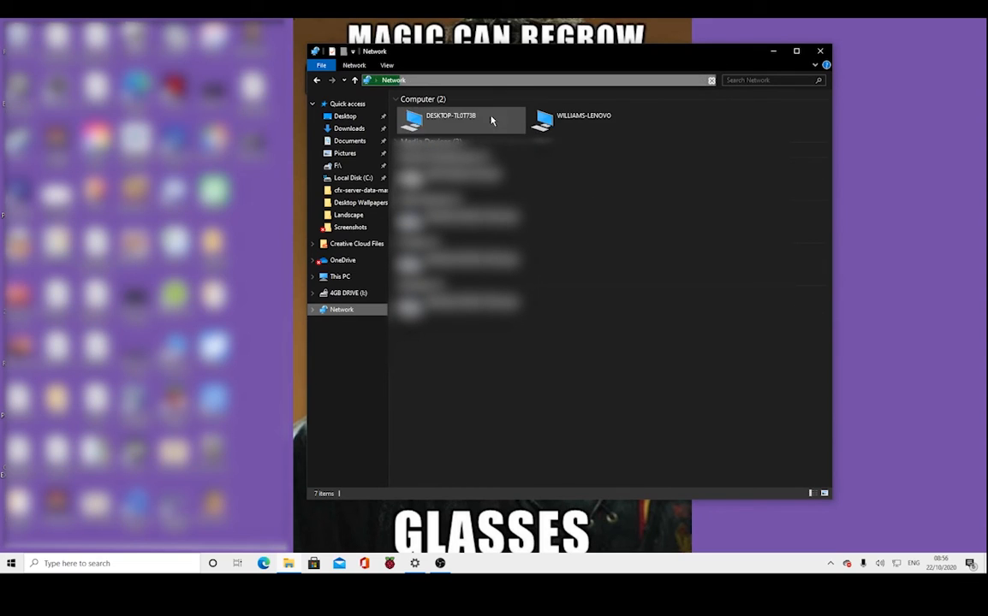
click(462, 119)
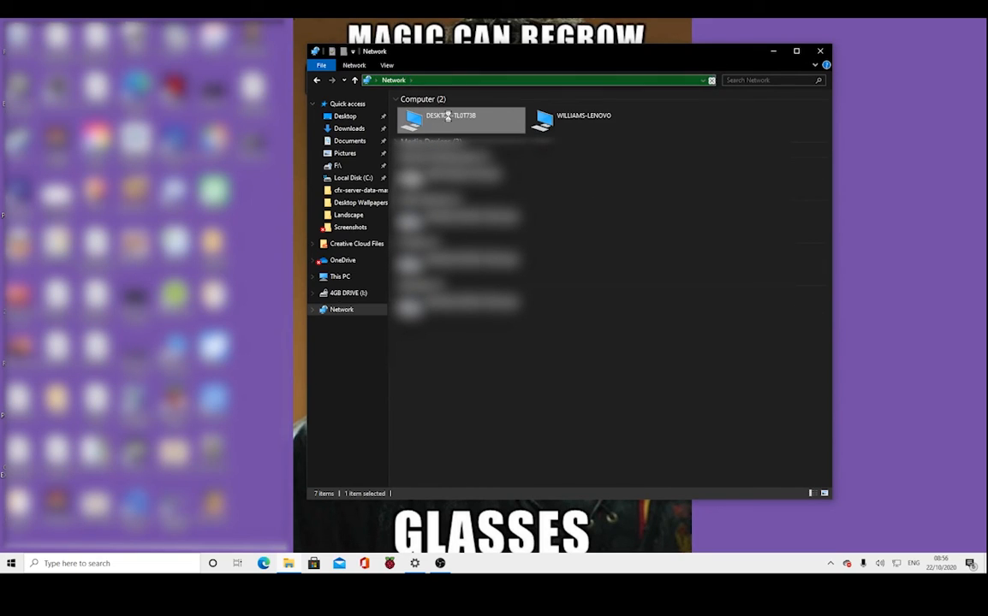
double_click(461, 118)
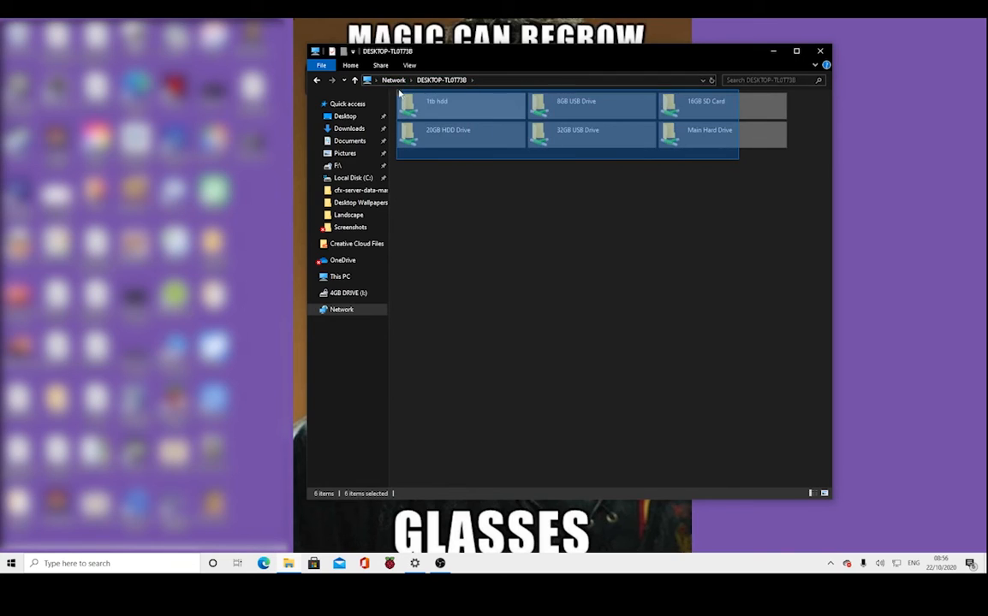
click(459, 134)
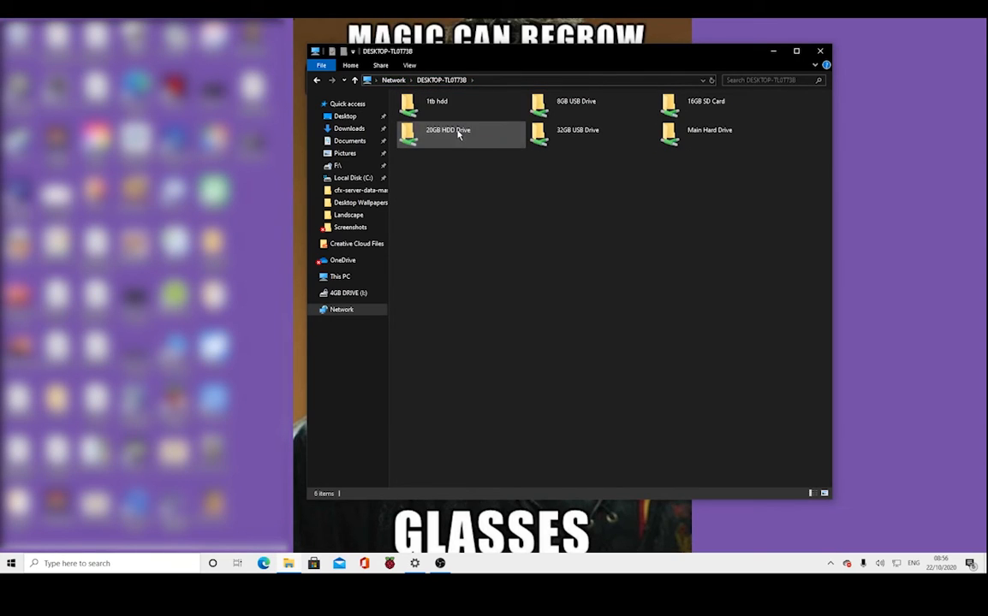
click(591, 133)
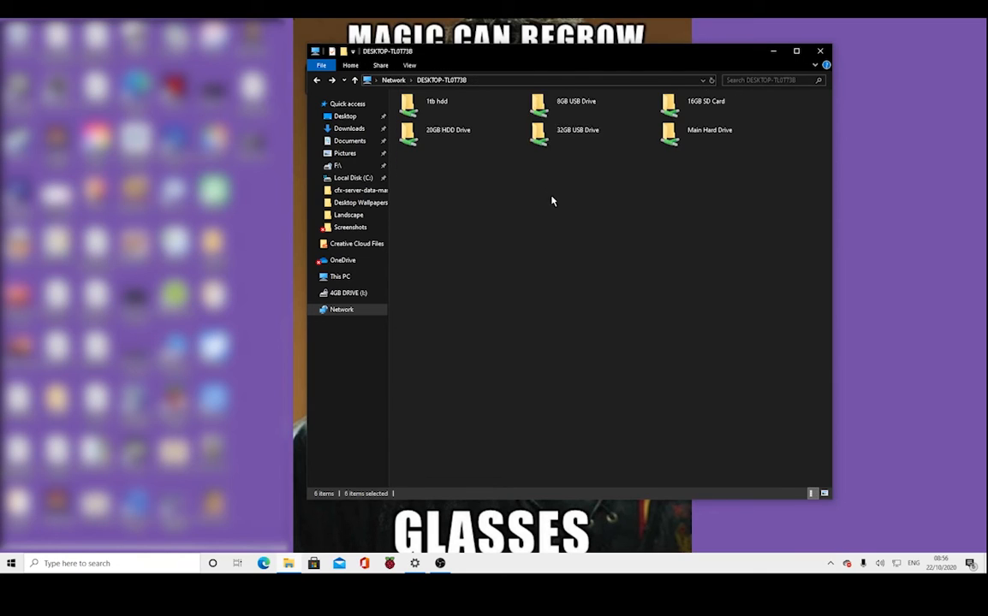
double_click(577, 101)
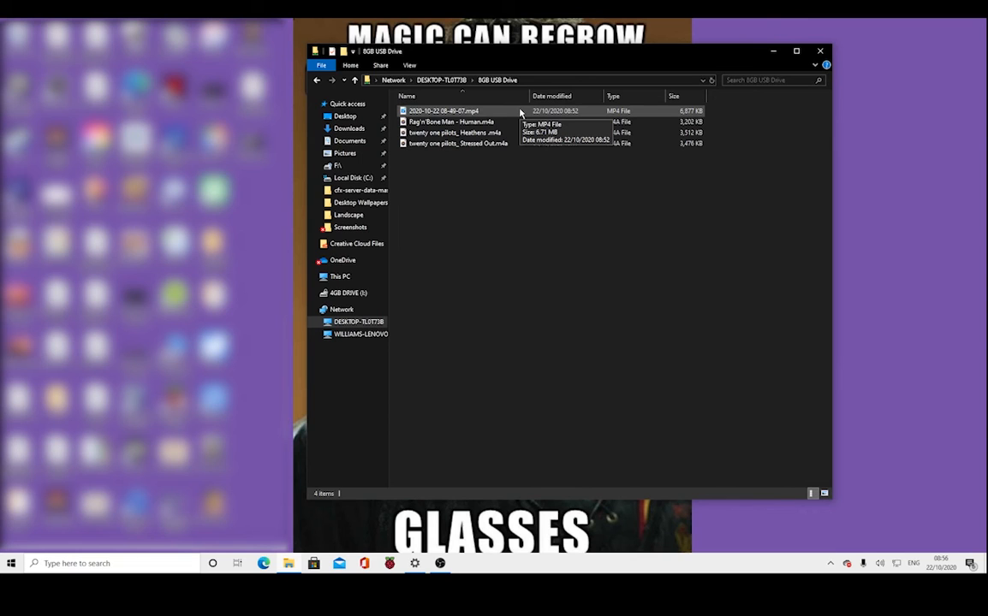
click(445, 109)
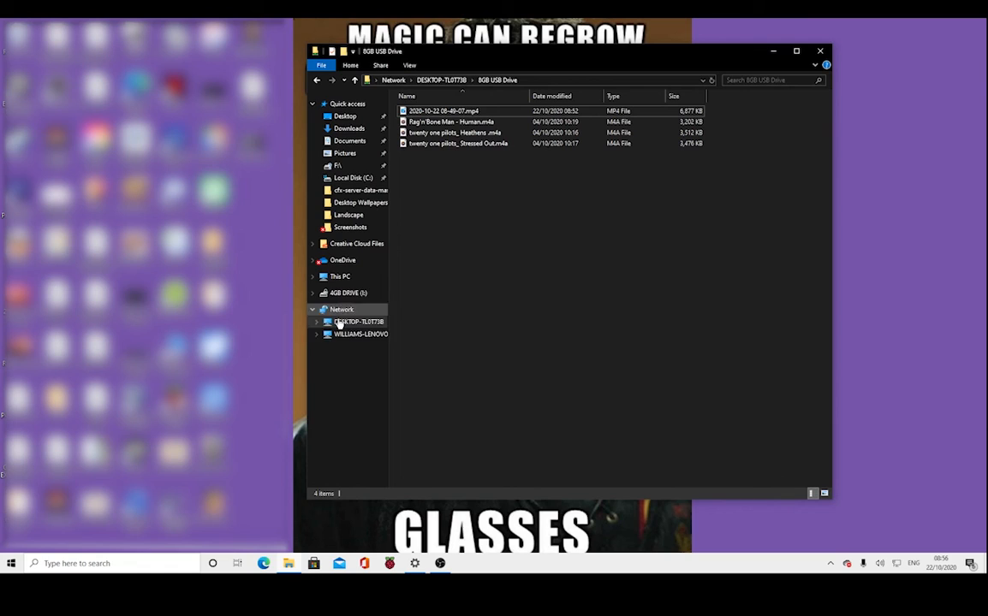
click(358, 322)
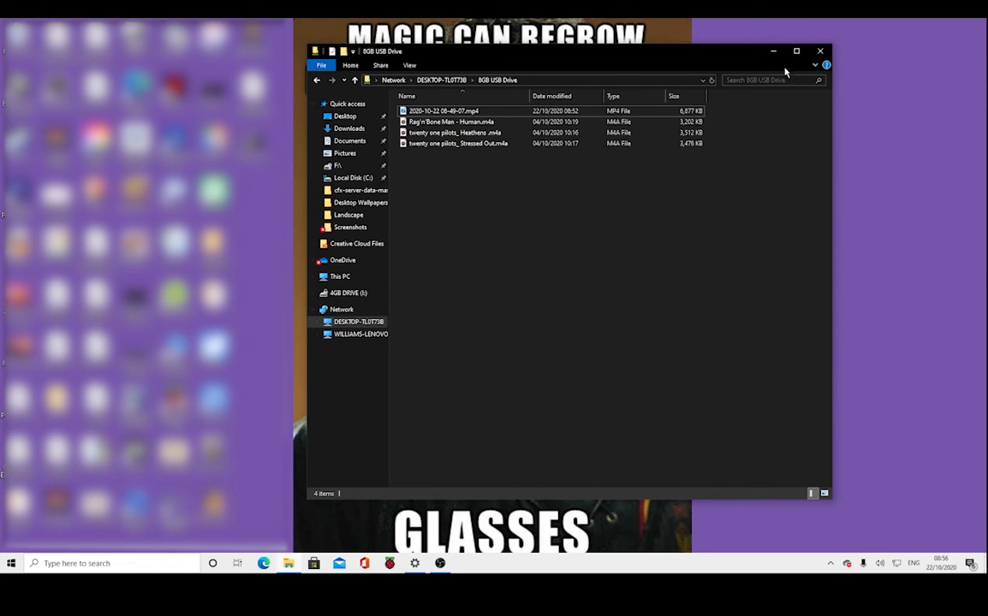
mouse_move(685, 181)
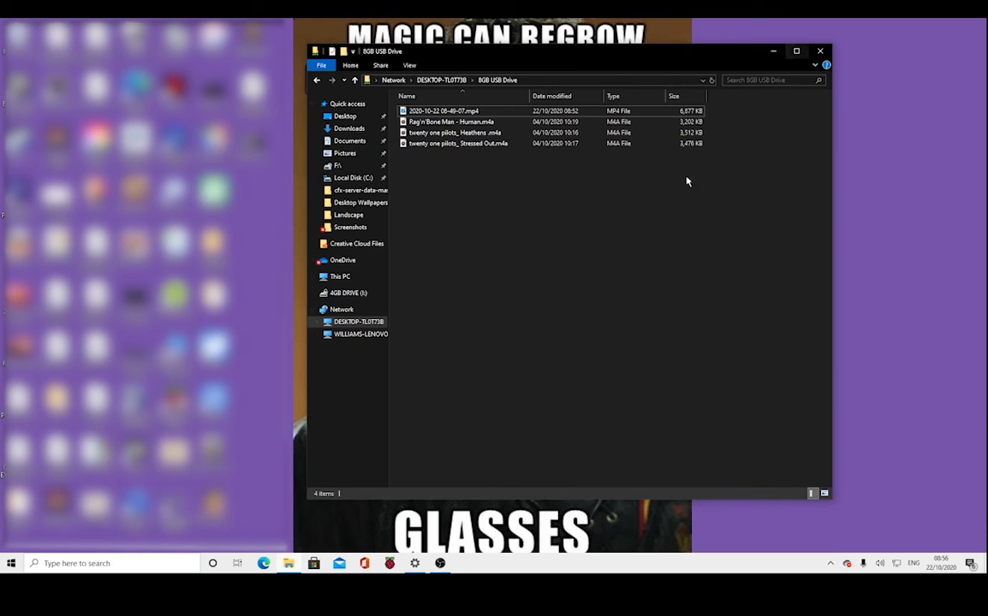
mouse_move(507, 178)
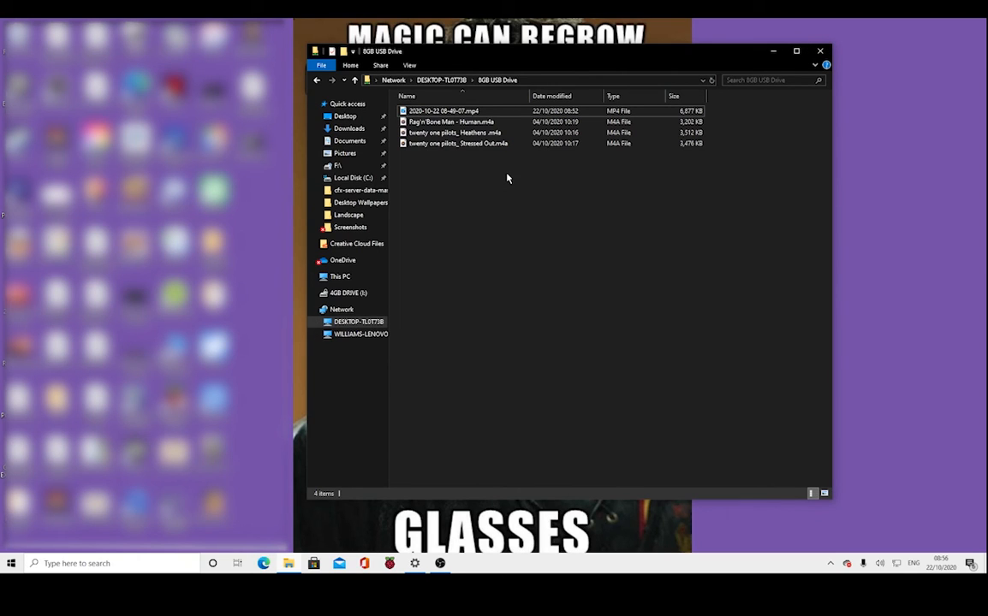
click(458, 143)
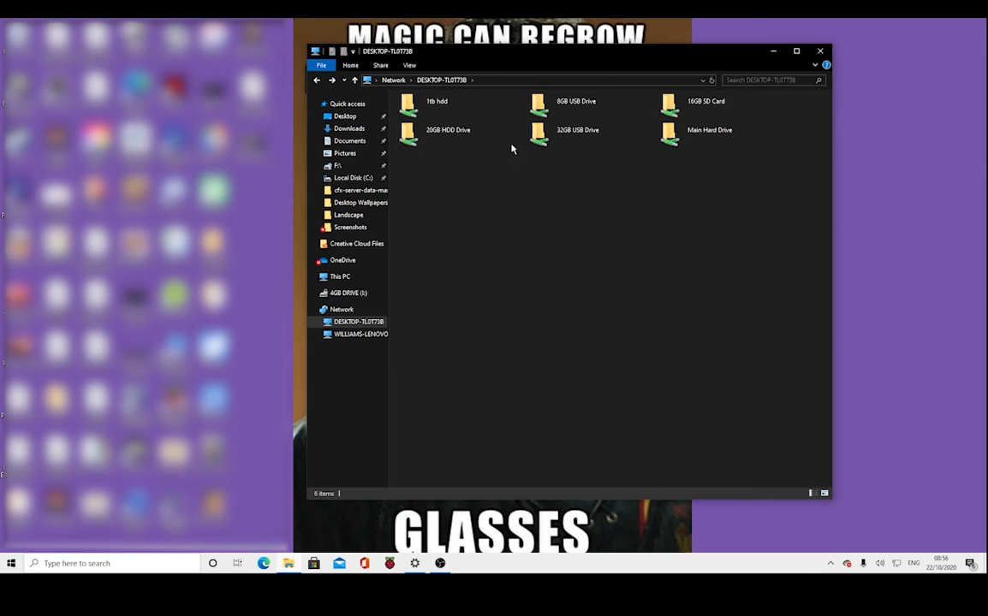
click(449, 130)
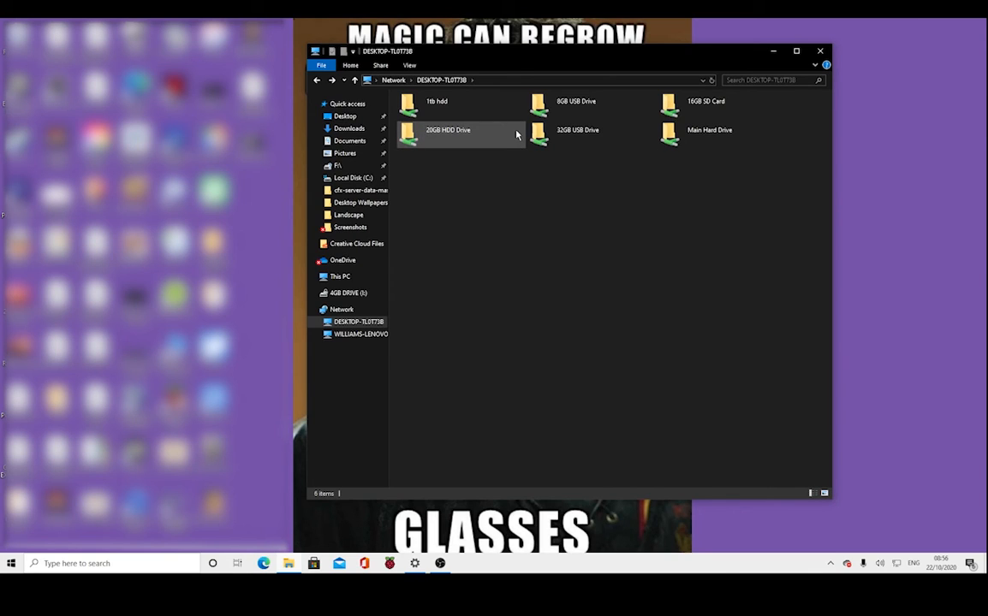
click(612, 192)
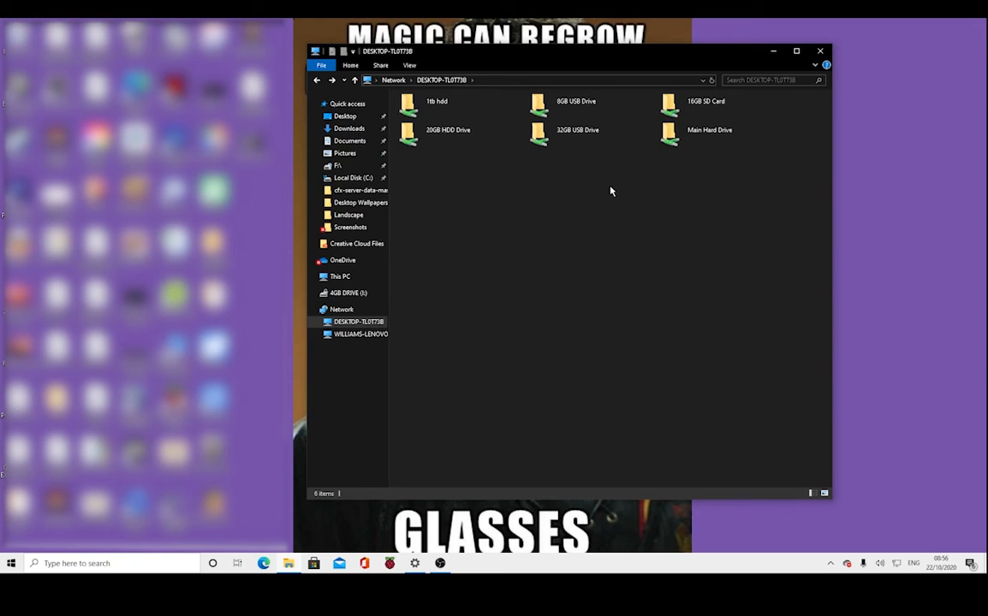
mouse_move(603, 197)
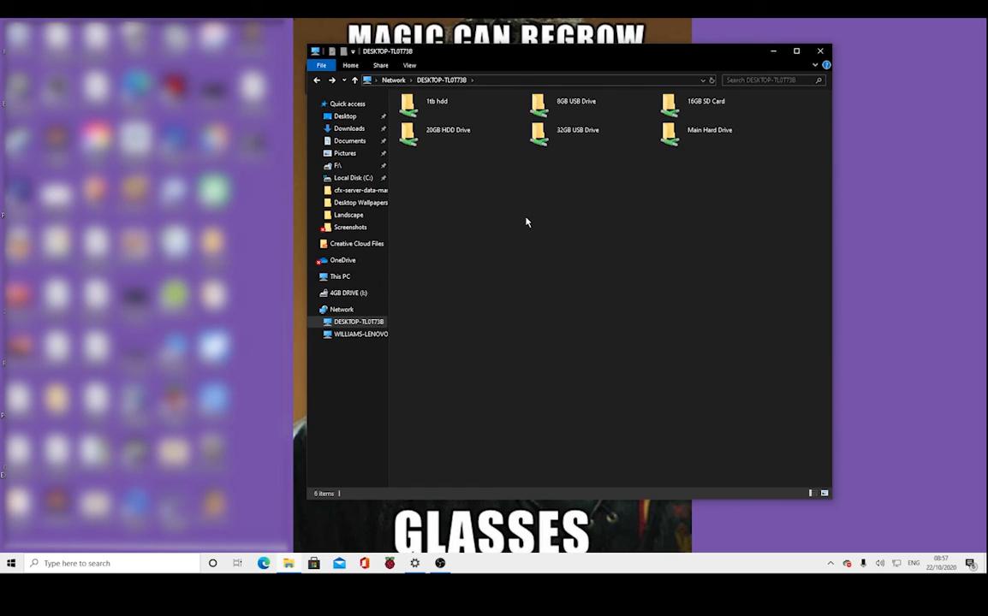
mouse_move(633, 203)
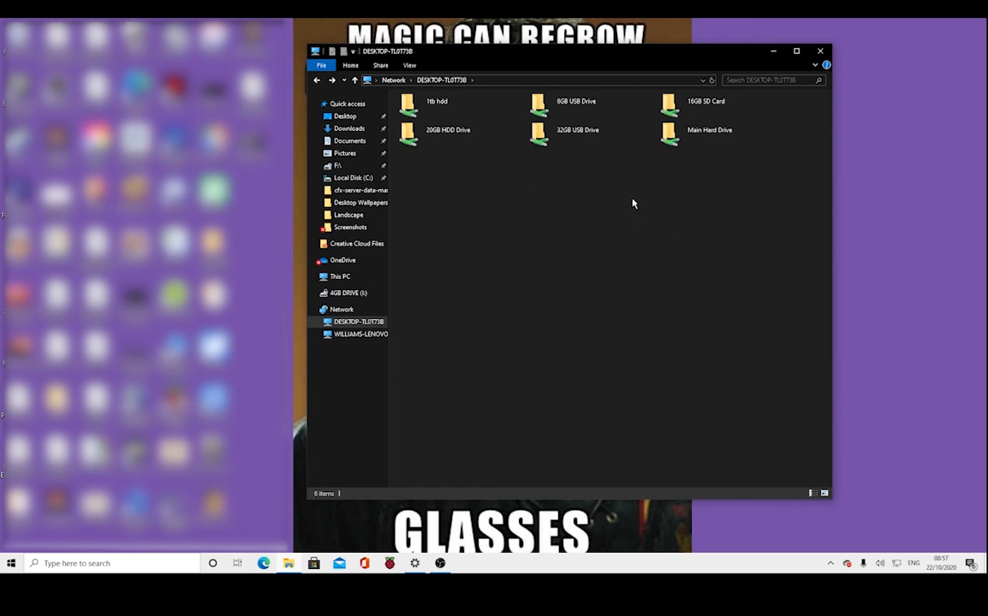
key(ctrl+a)
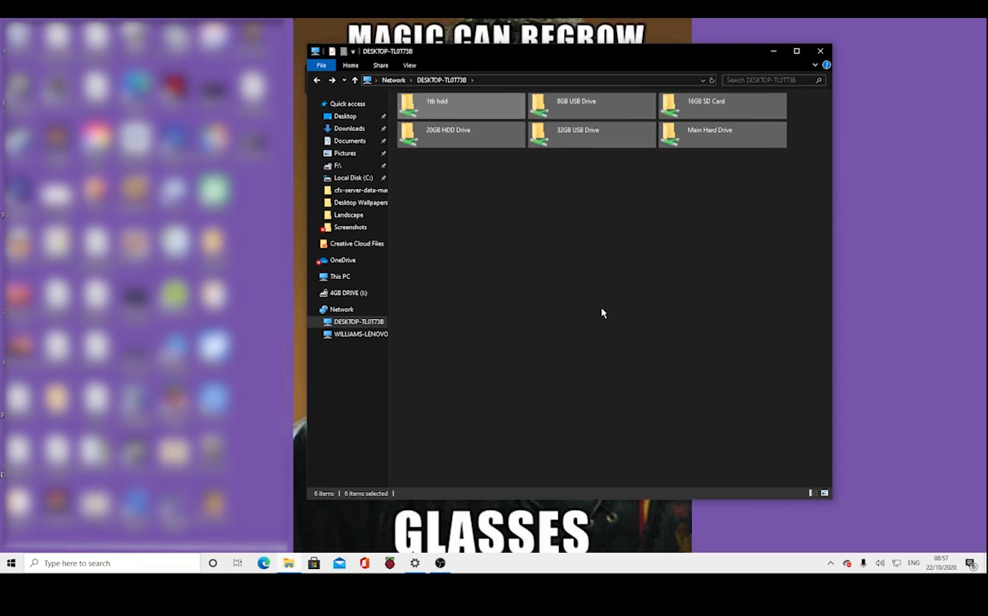
click(558, 231)
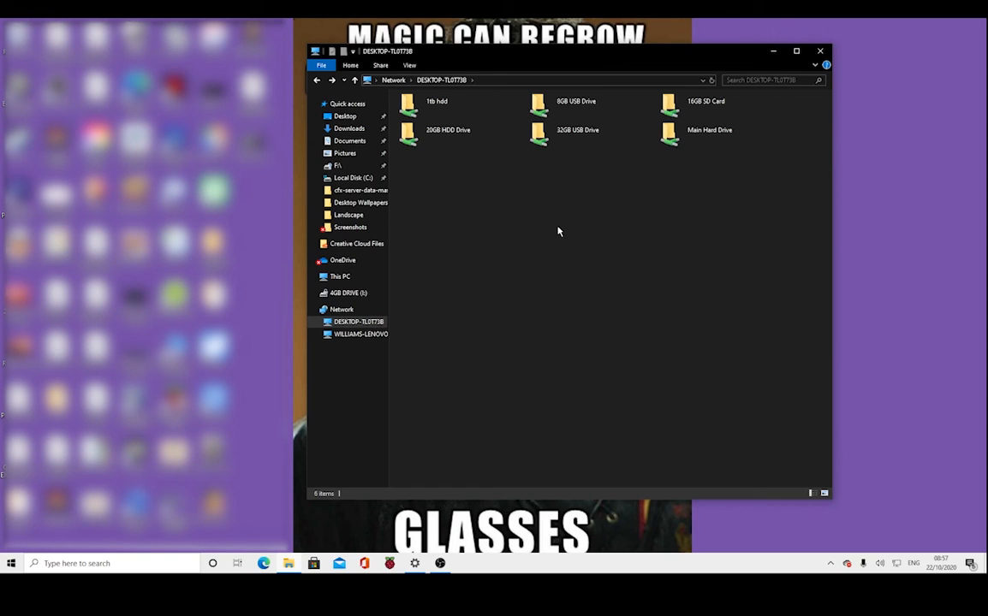
mouse_move(590, 298)
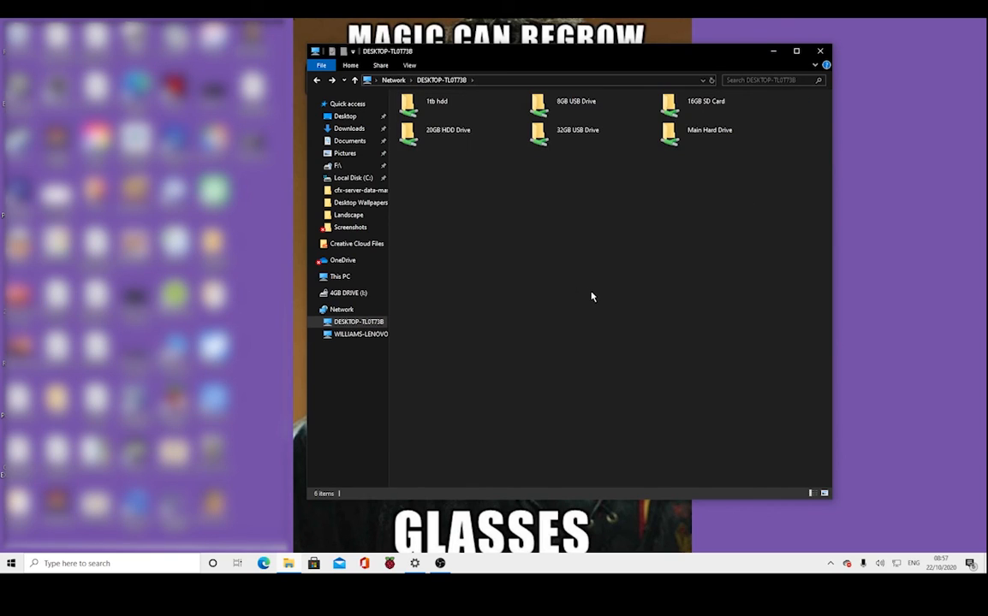